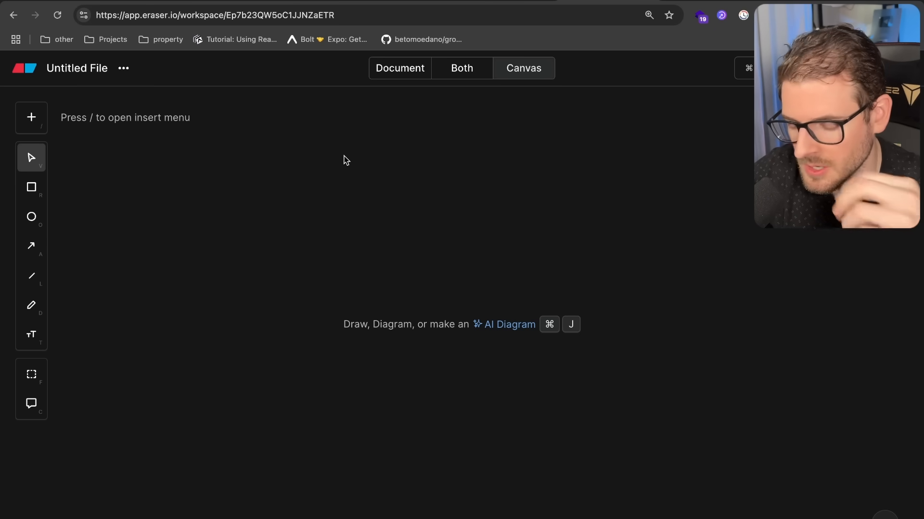
mouse_move(349, 173)
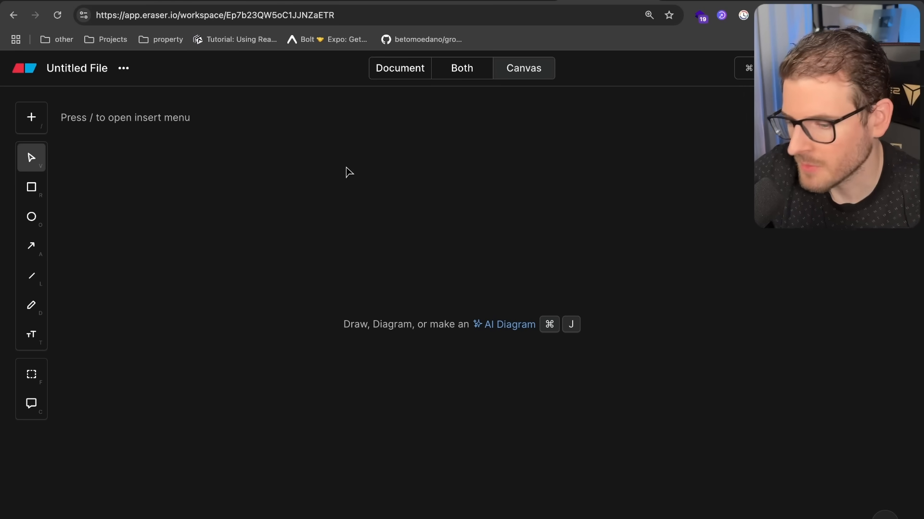
- Switch the canvas to the Ellipse tool to start drawing circles
click(32, 217)
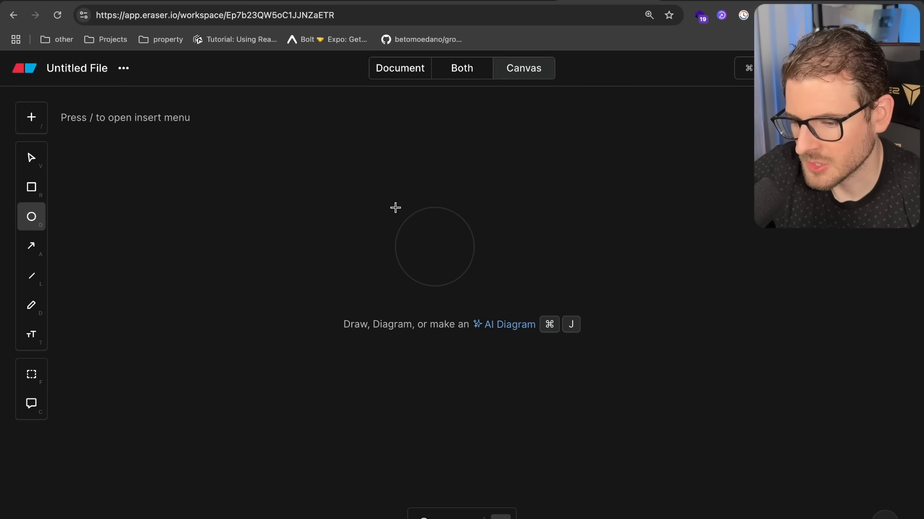
- Draw a centre circle labelled 'niche down to 1 language typescript / javascript'
drag(394, 208, 528, 323)
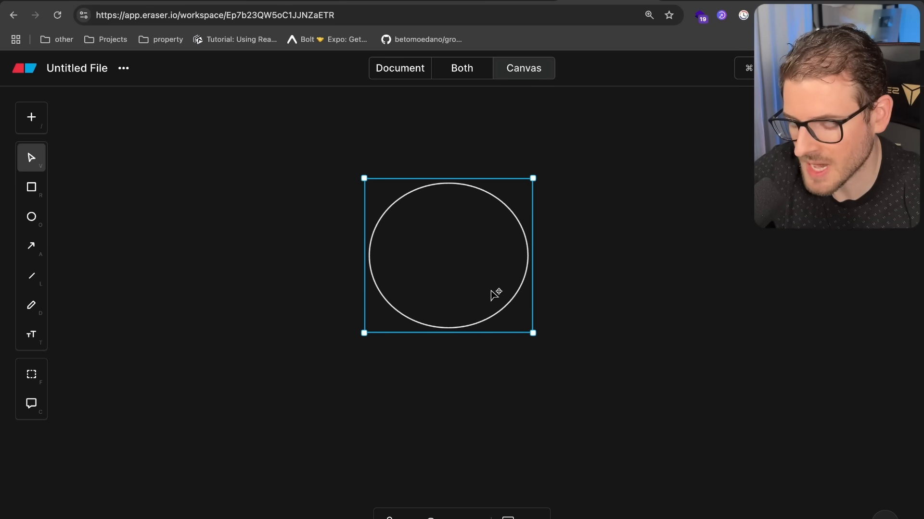
mouse_move(501, 241)
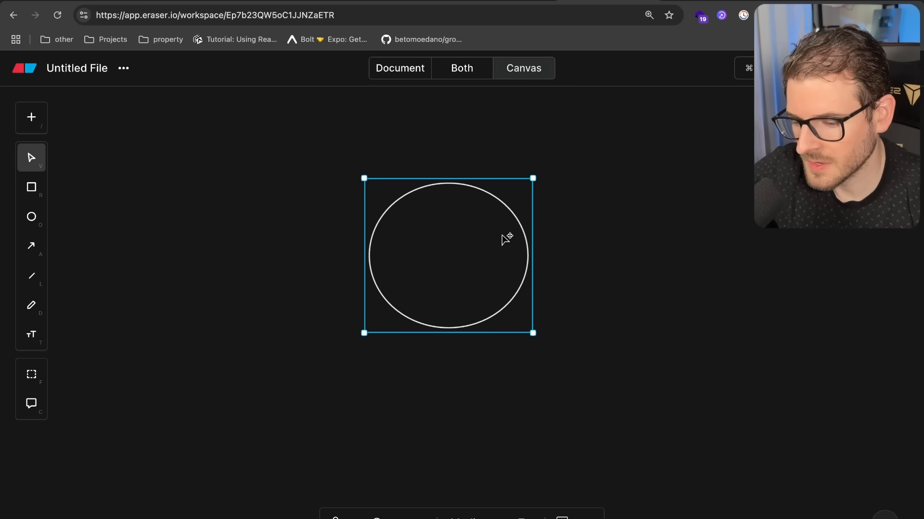
text(niche down)
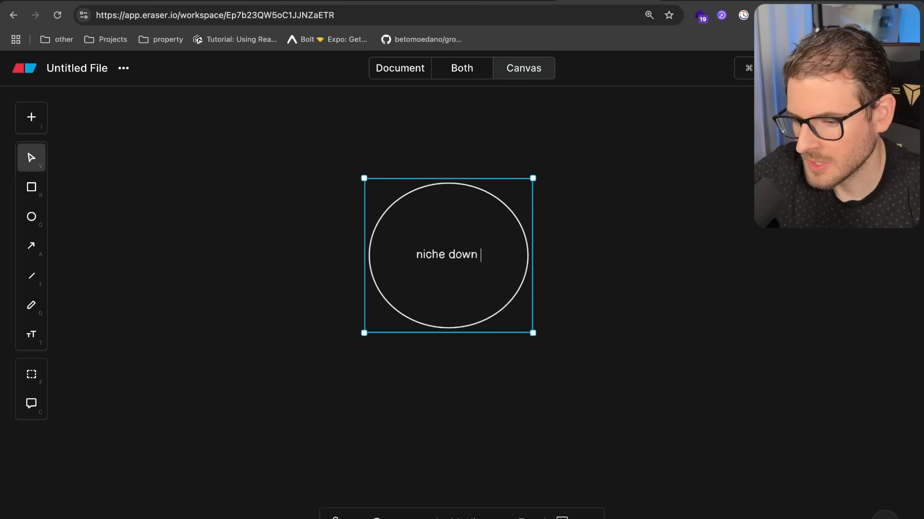
text(to 1 langg)
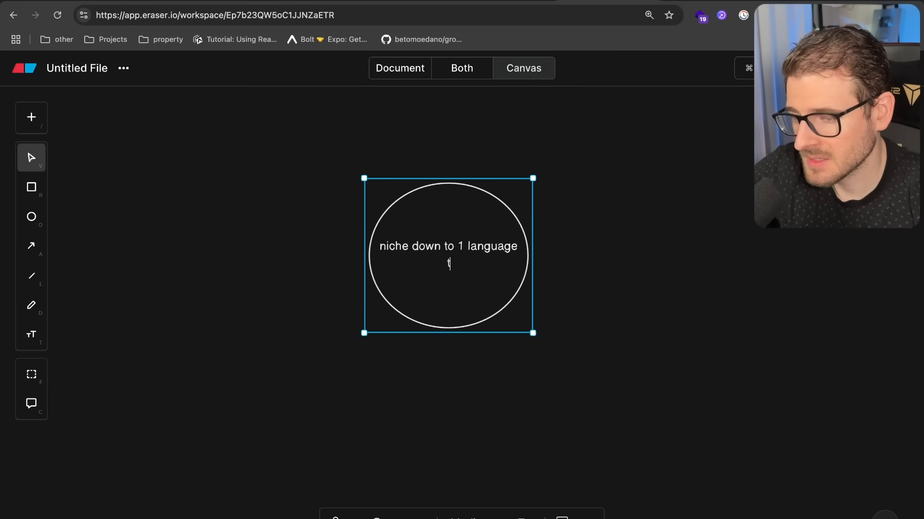
text(typesciprt / javascript)
text(find something you want to solve)
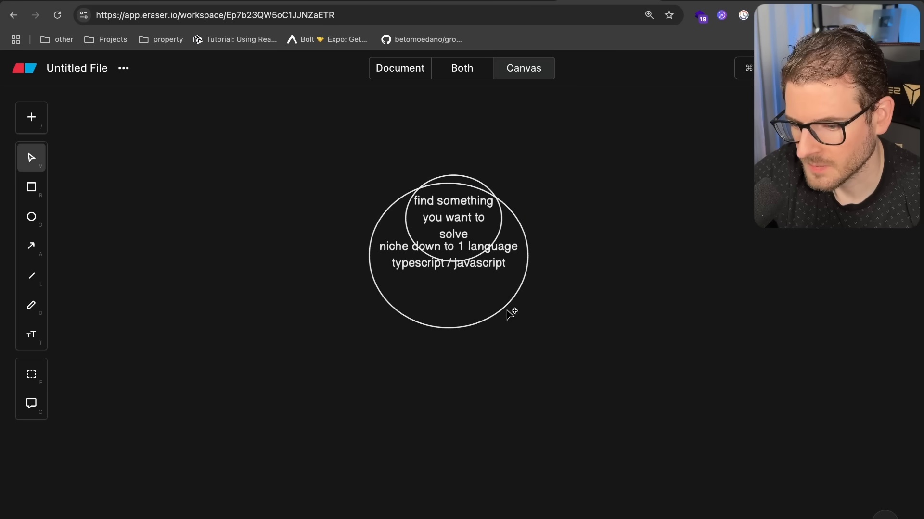
- Enlarge the outer circle so the small 'find something you want to solve' circle sits inside its top
drag(523, 310, 615, 417)
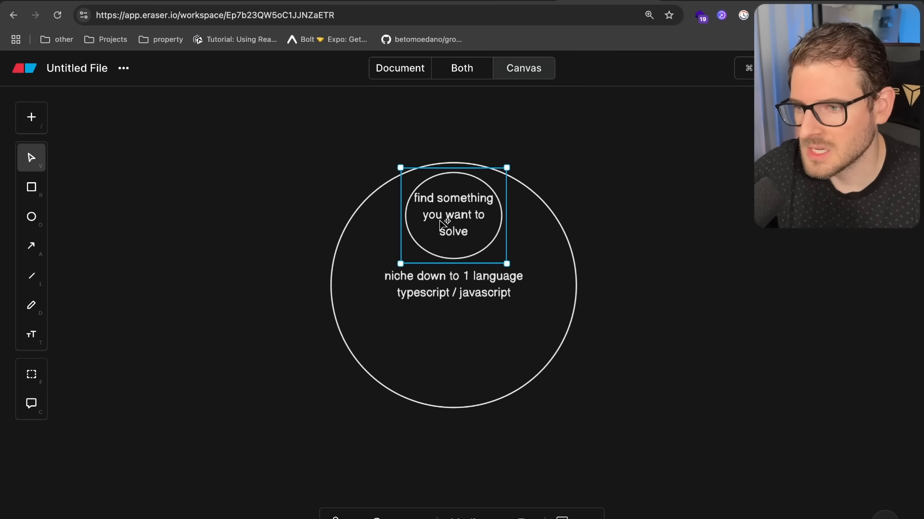
click(584, 199)
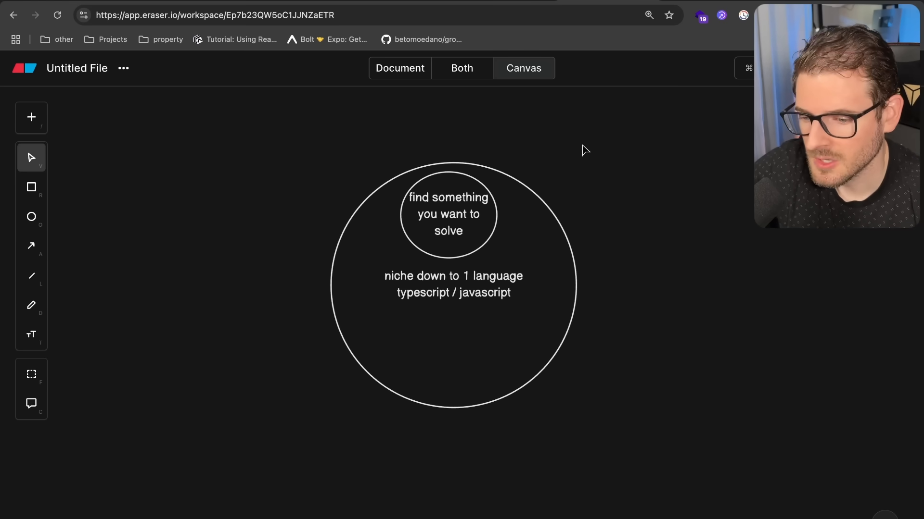
click(452, 215)
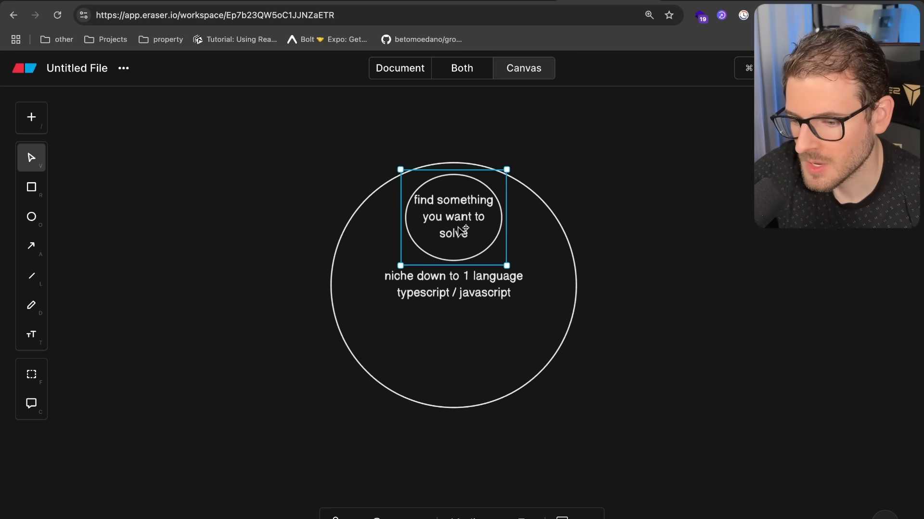
click(597, 204)
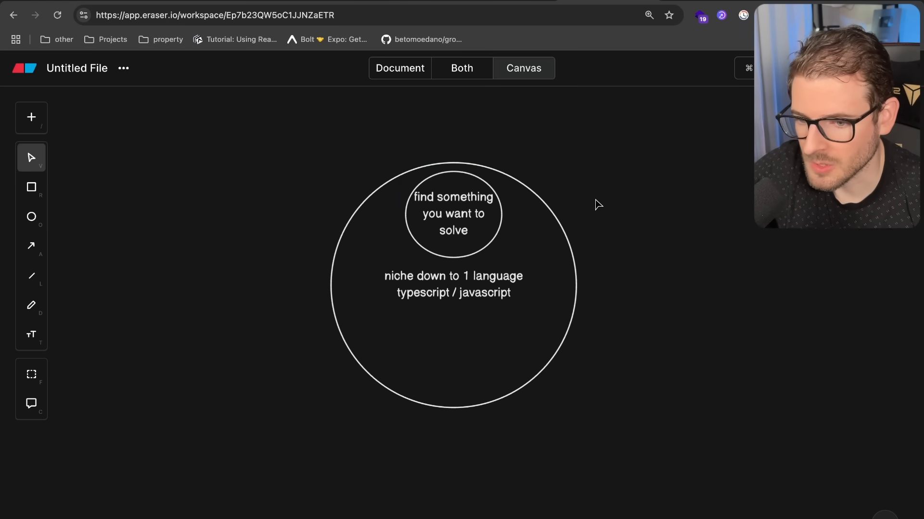
mouse_move(494, 305)
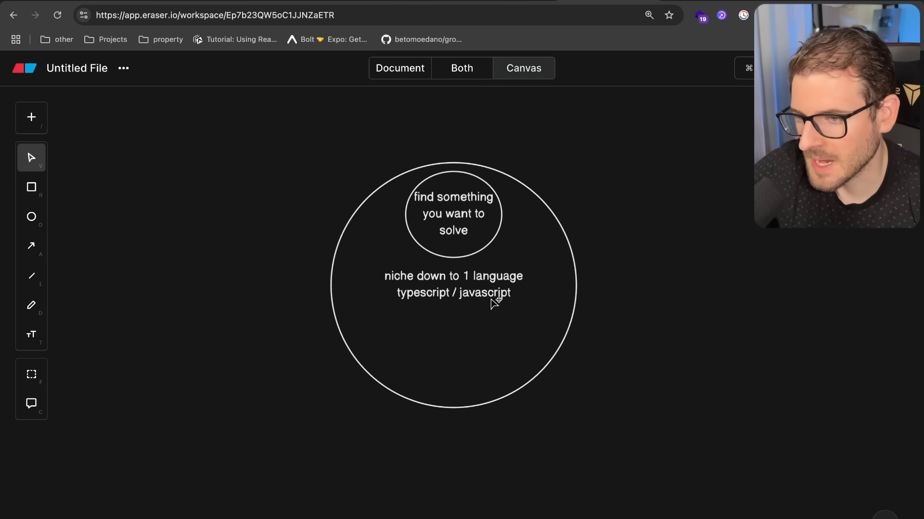
mouse_move(694, 263)
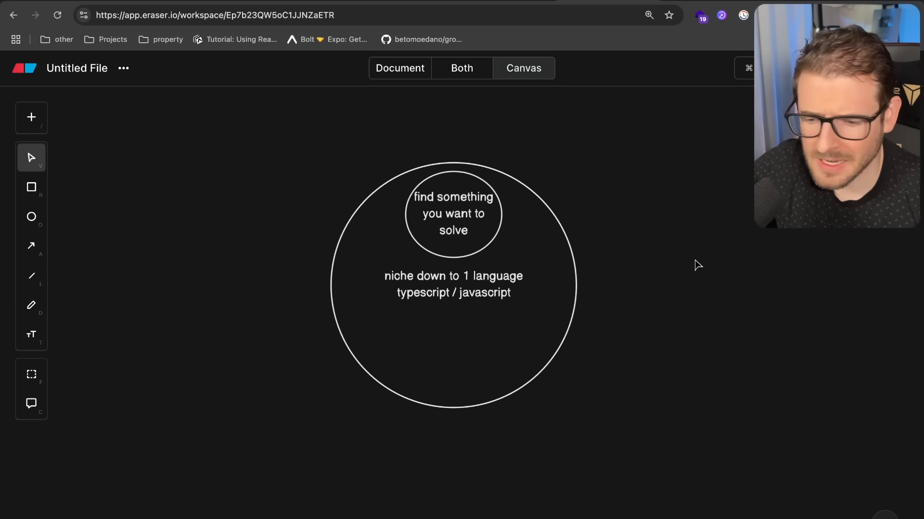
mouse_move(698, 260)
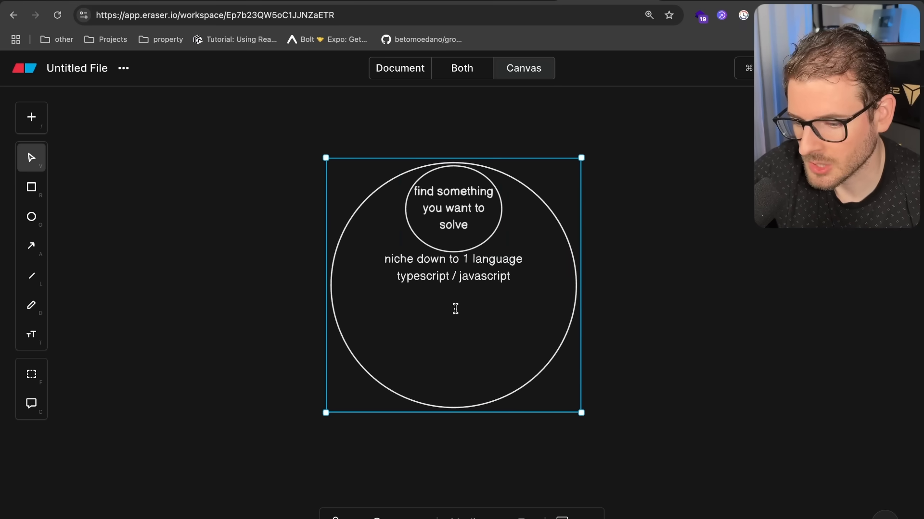
- Add a 'syntax' bullet and move it inside the large circle
click(325, 303)
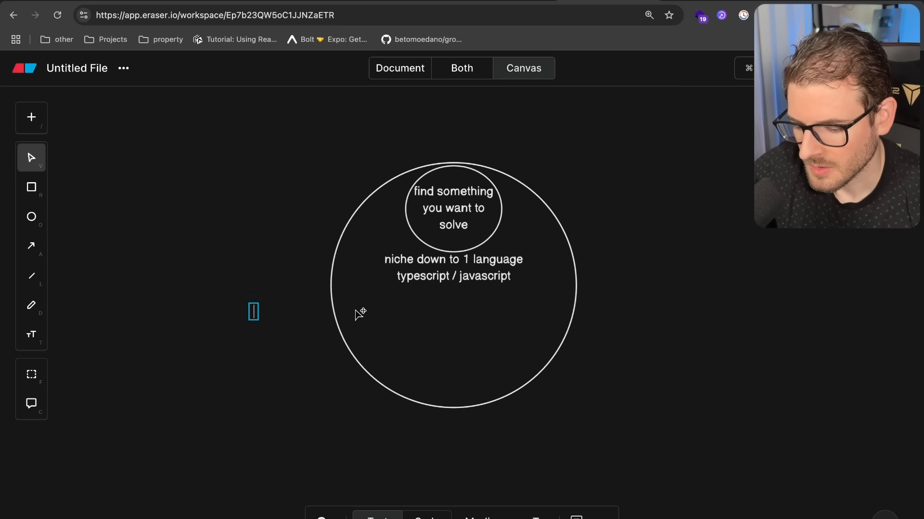
text(syntax)
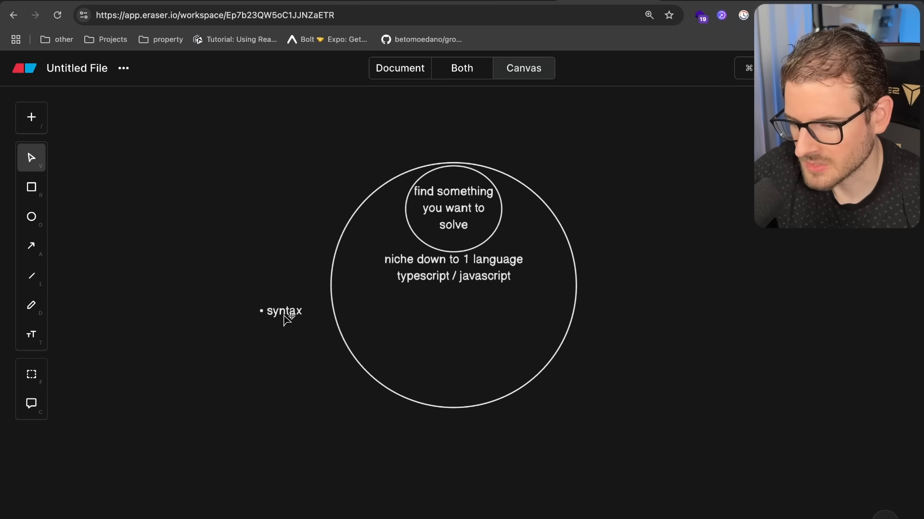
drag(284, 310, 457, 306)
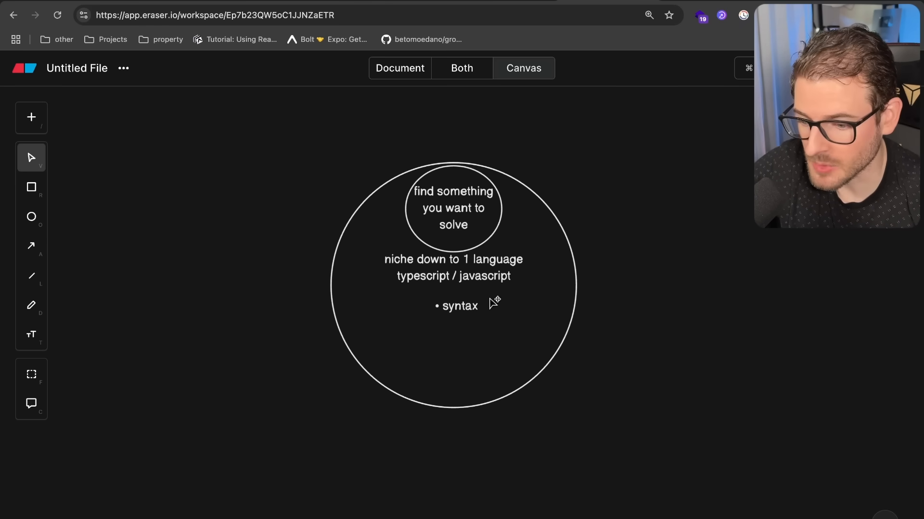
- Extend the list with coding paradigms, functions/ variables, data types and objects
click(460, 307)
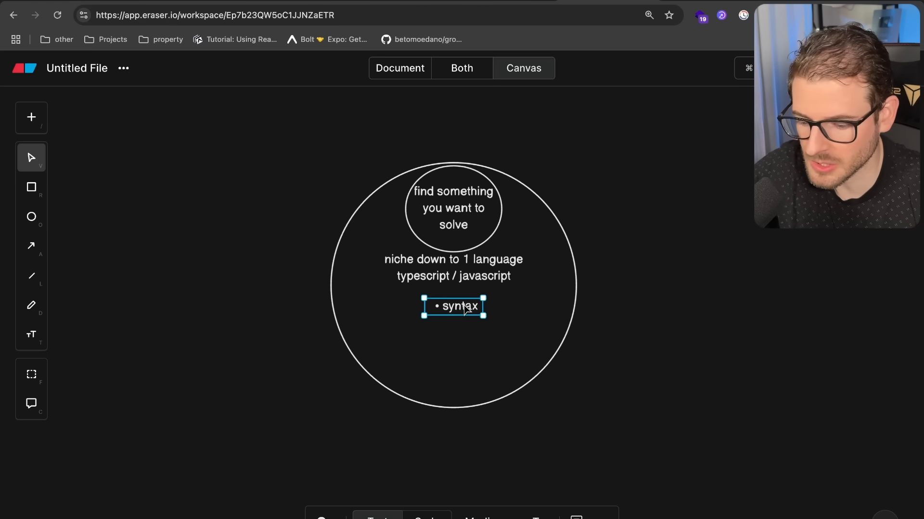
text(coding paradigms)
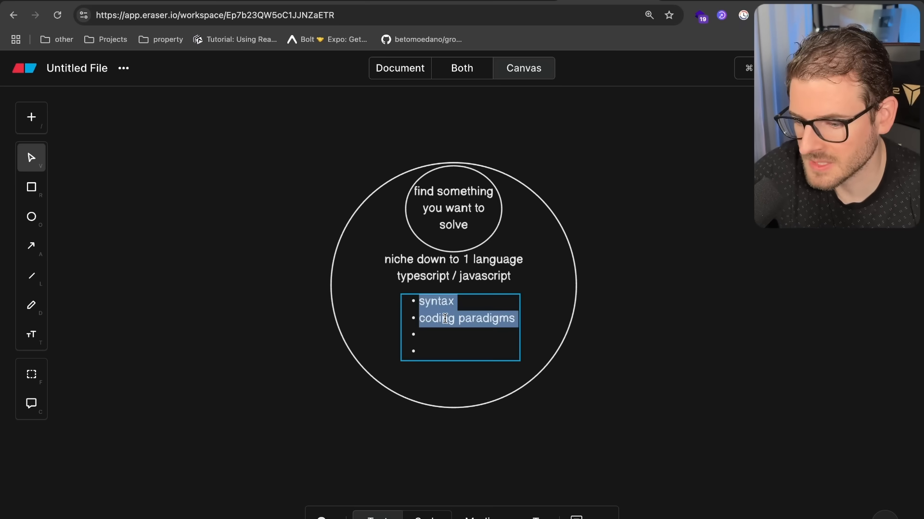
text(functions/ variables)
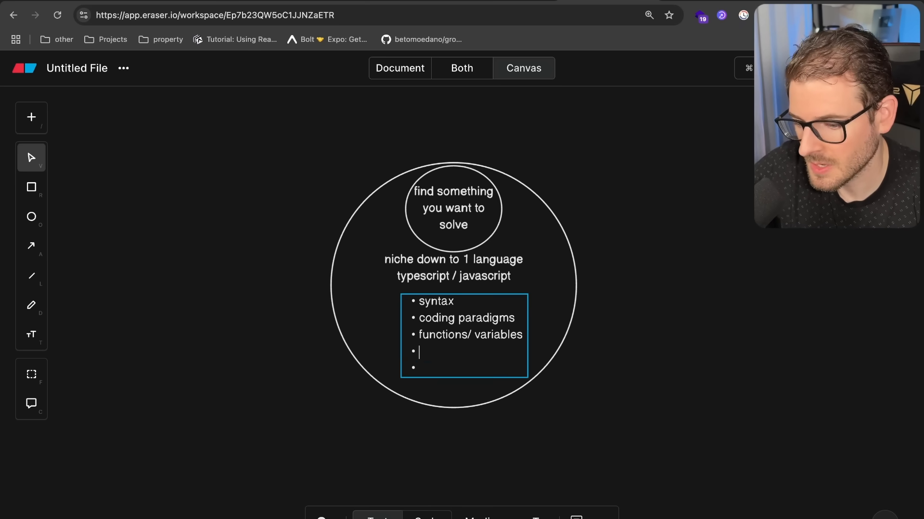
text(data types)
click(468, 368)
text(objects)
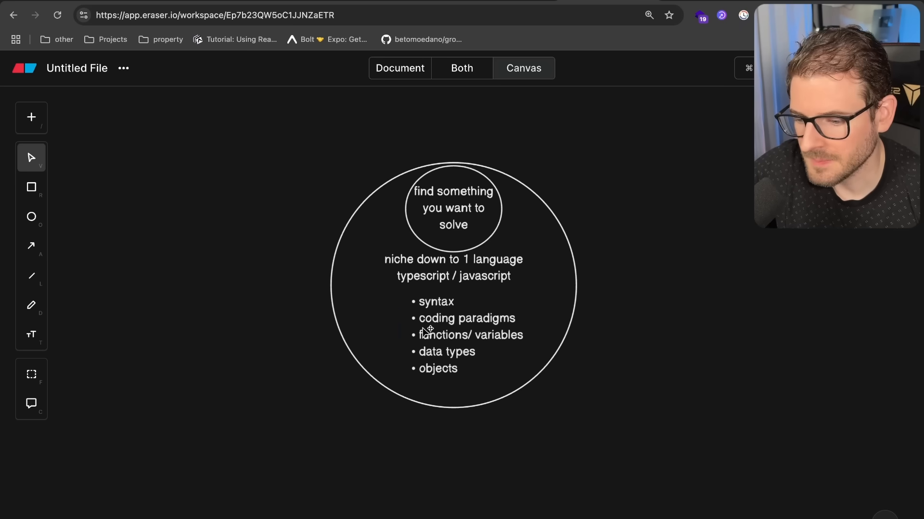
mouse_move(640, 314)
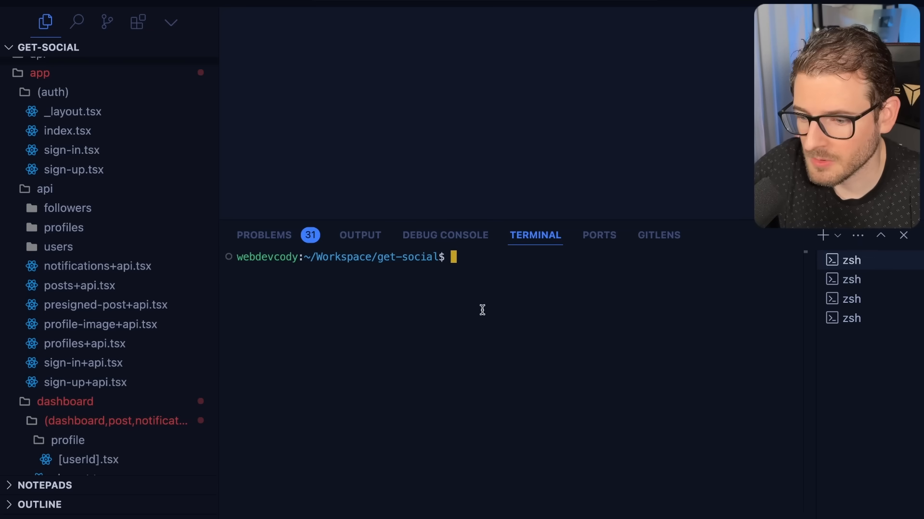
- Enter 'node my-program.js --' in the VS Code terminal
text(node)
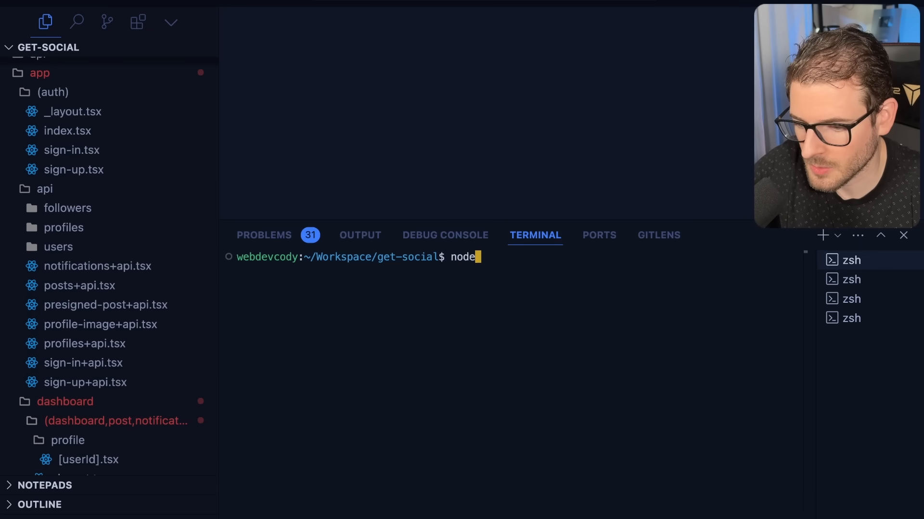
text(my-program.js)
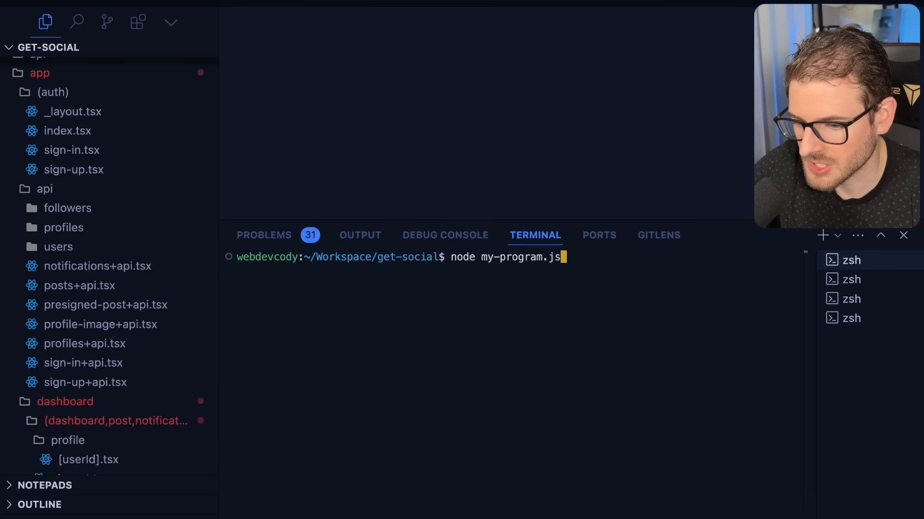
text(--)
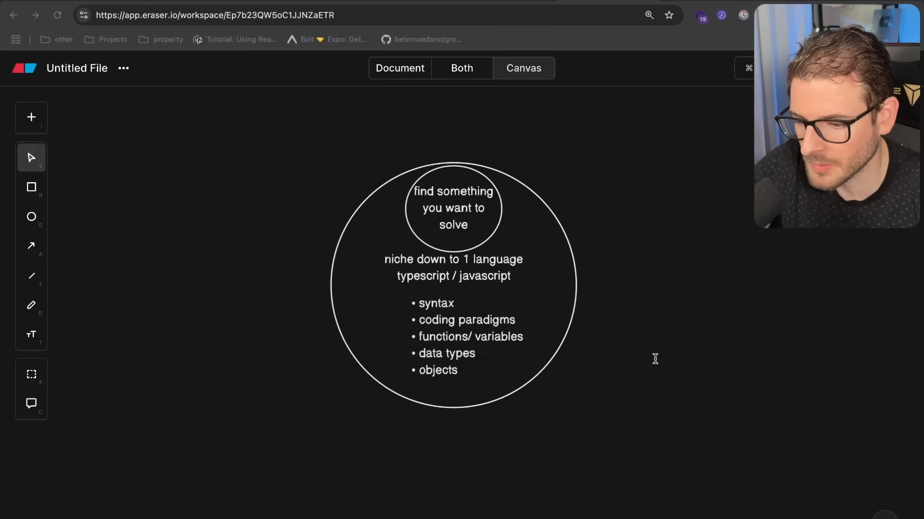
mouse_move(656, 340)
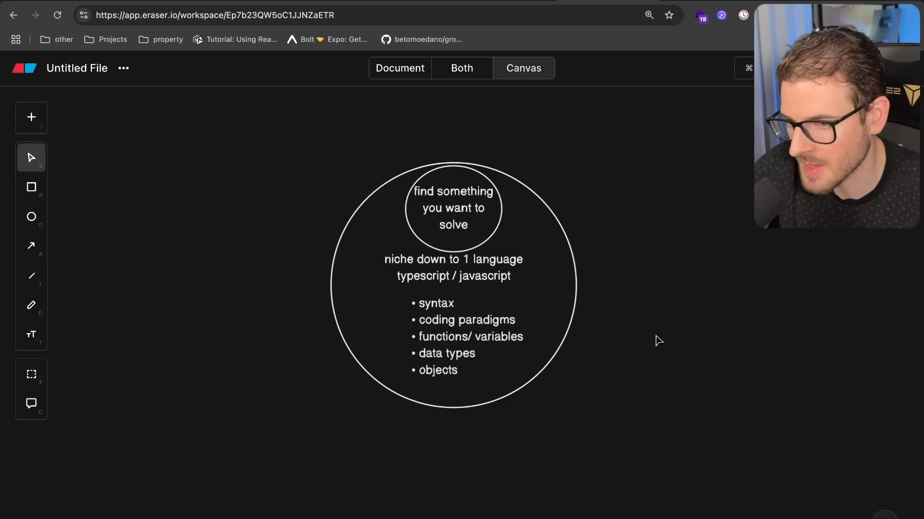
- Adjust the small 'find something you want to solve' circle so its text wraps onto four lines
click(452, 283)
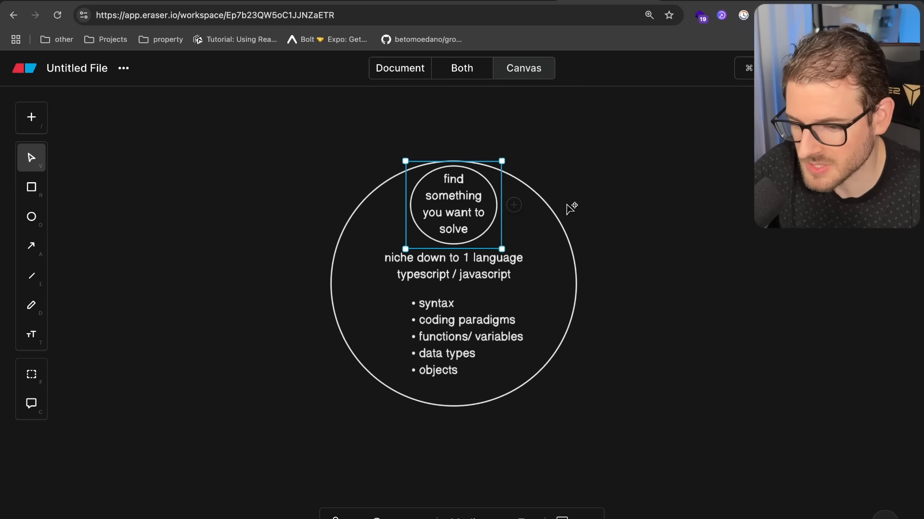
click(624, 197)
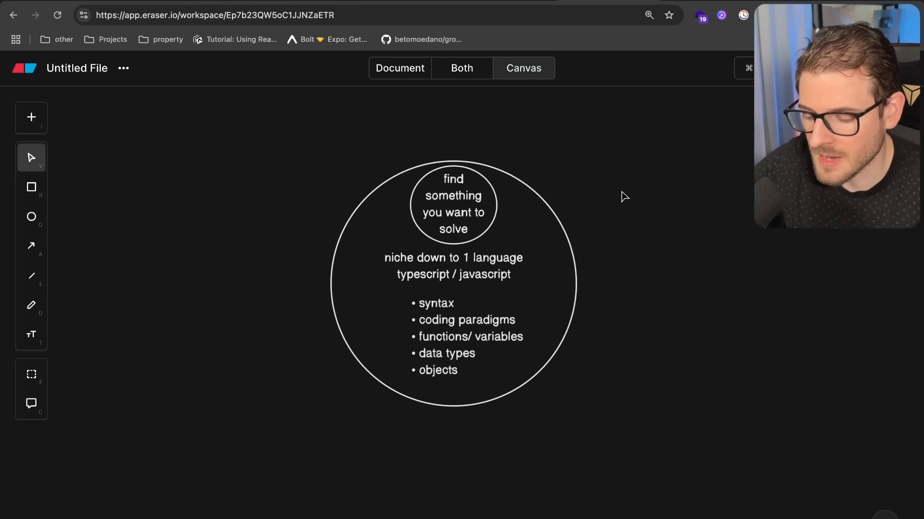
mouse_move(424, 408)
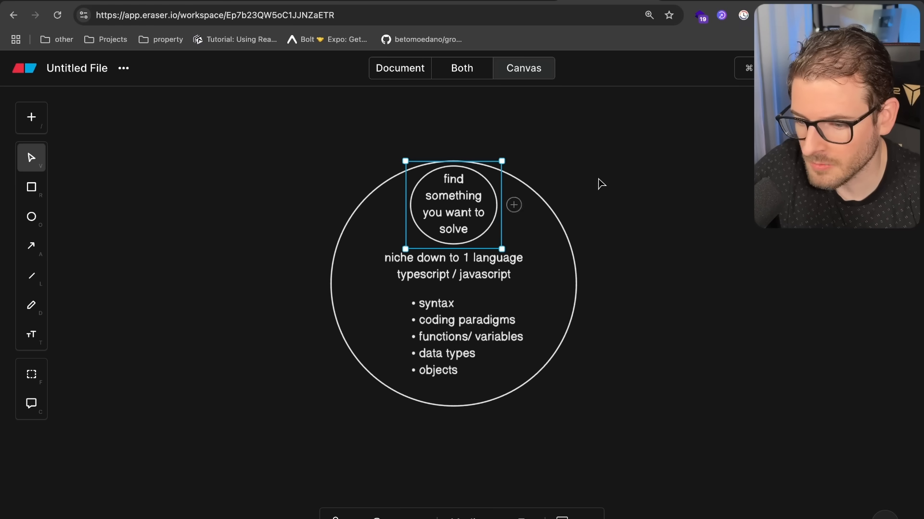
click(333, 156)
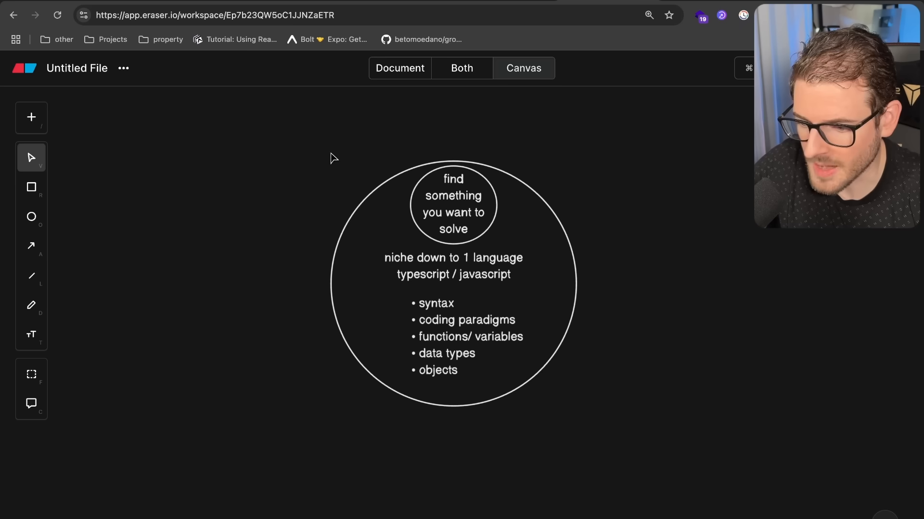
mouse_move(317, 147)
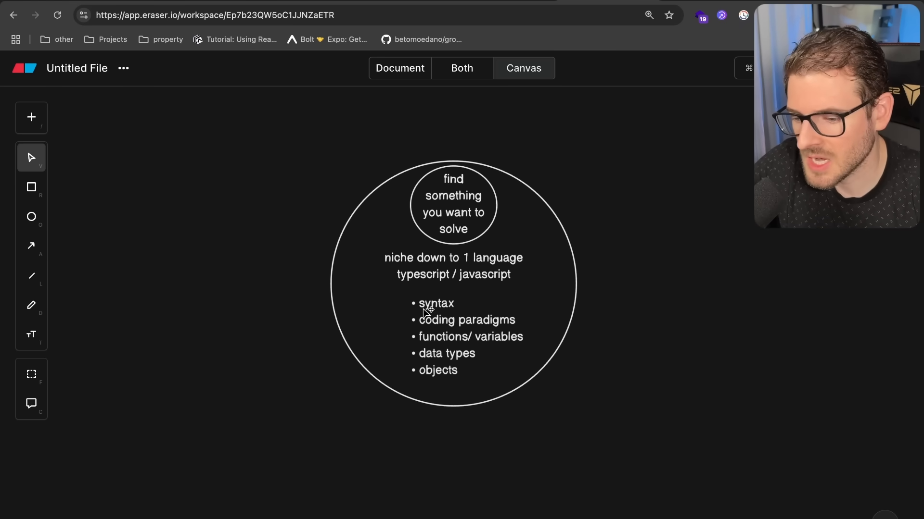
mouse_move(666, 126)
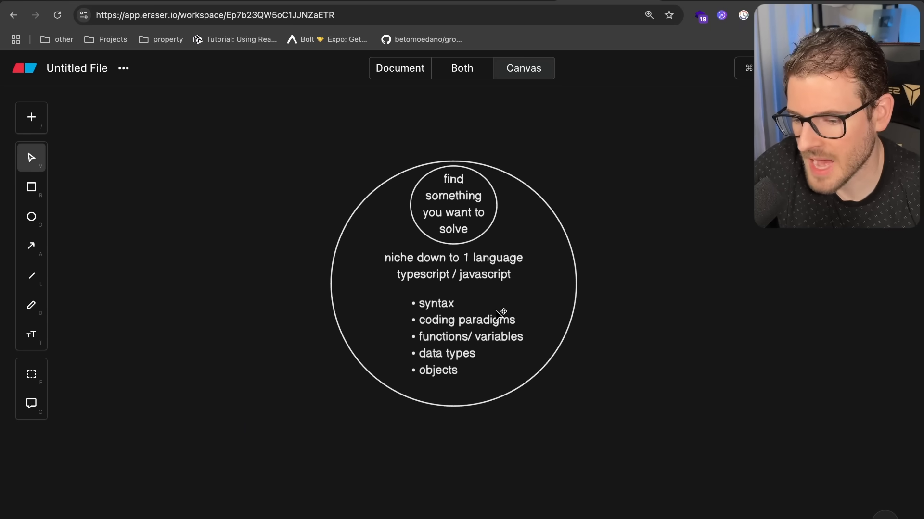
mouse_move(383, 411)
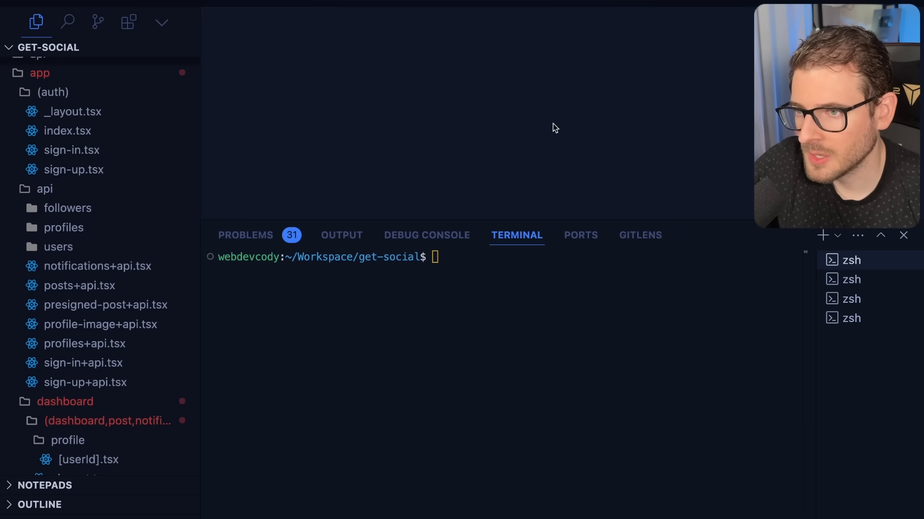
mouse_move(486, 127)
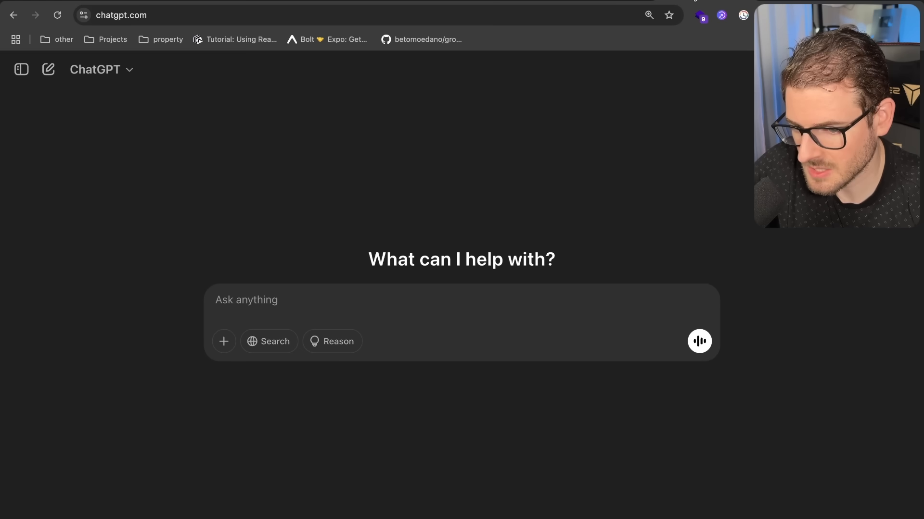
- Ask ChatGPT 'how do I do a for loop in javascript' and send it
click(373, 302)
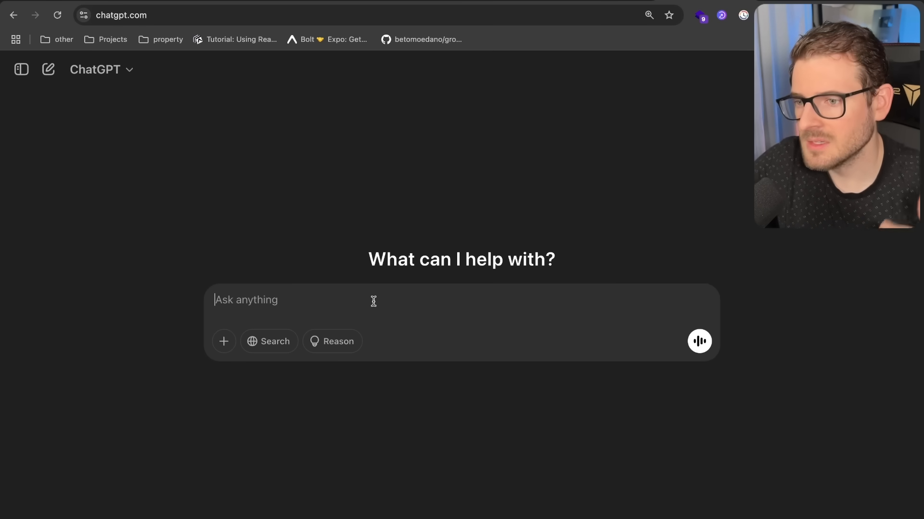
text(how do I do a for loop in javascr)
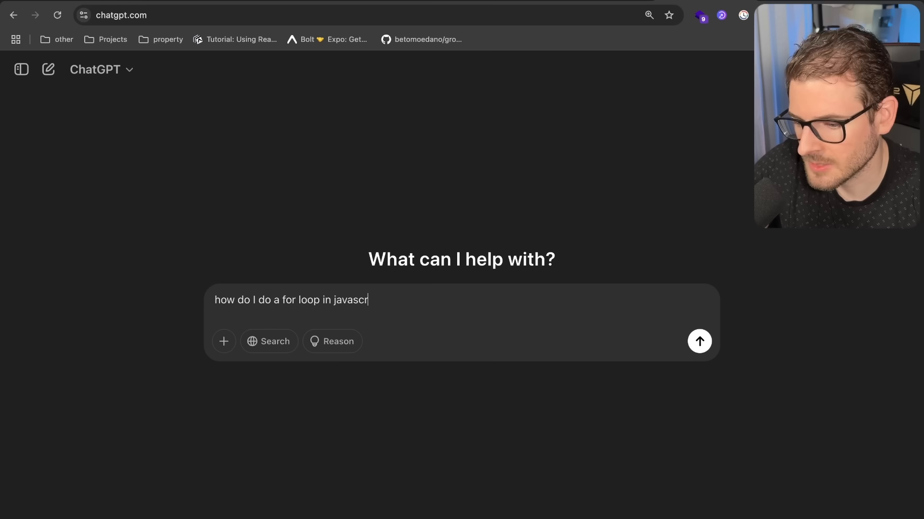
click(700, 341)
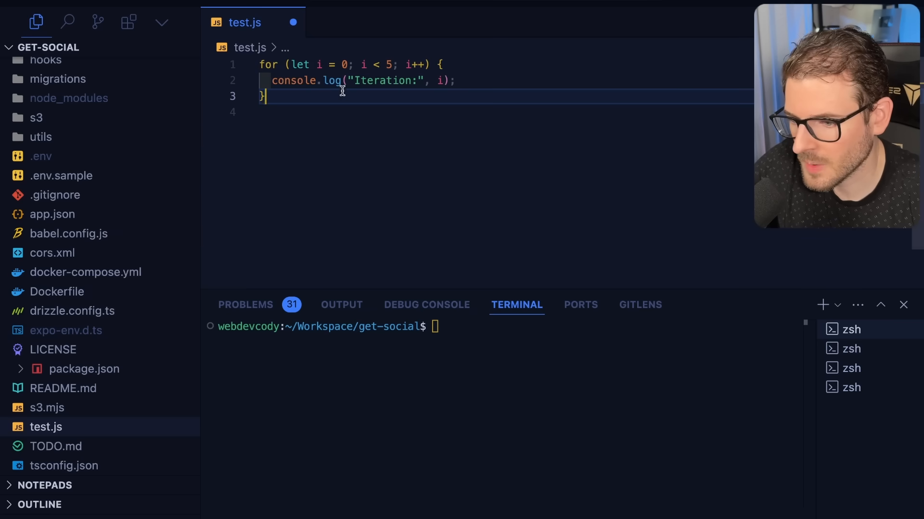
- Run node test.js, then ask the chat to explain the 3 parts of a for loop and read the answer
text(node test.js)
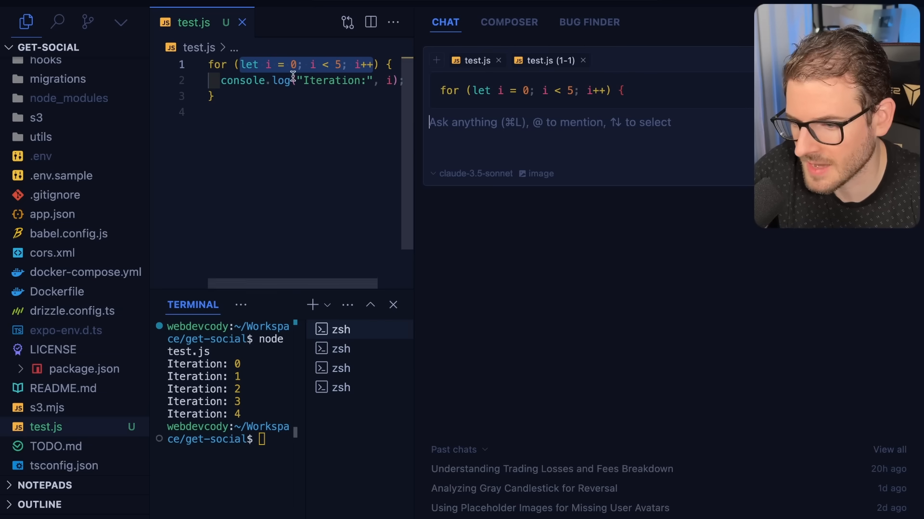
text(acan)
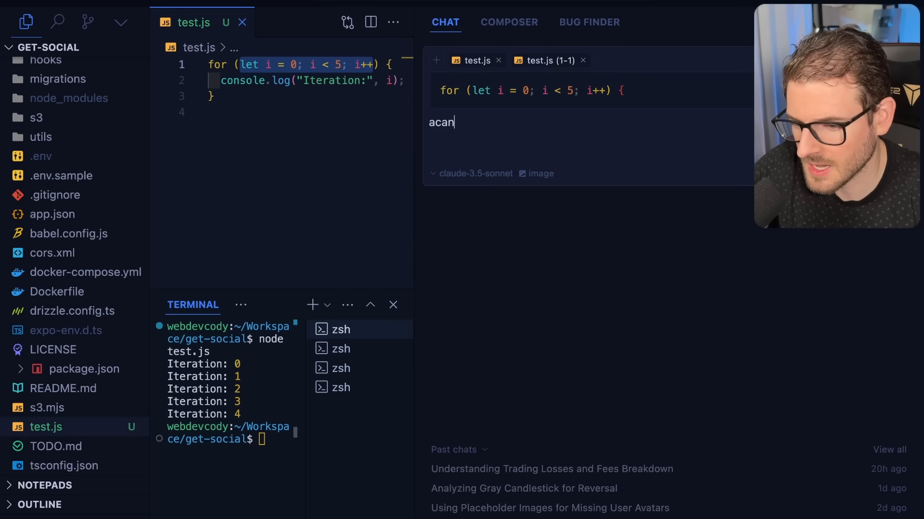
text(can you explain the)
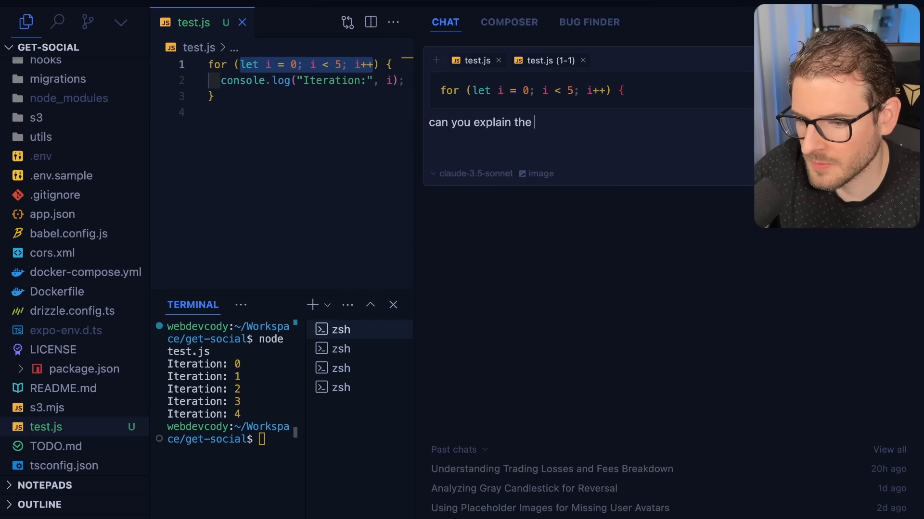
text(3 parts for a for loop)
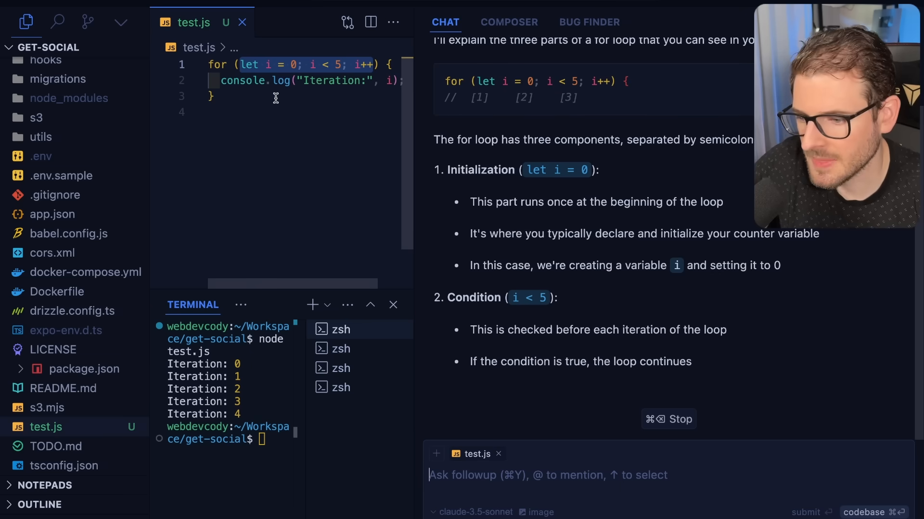
scroll(down, 3)
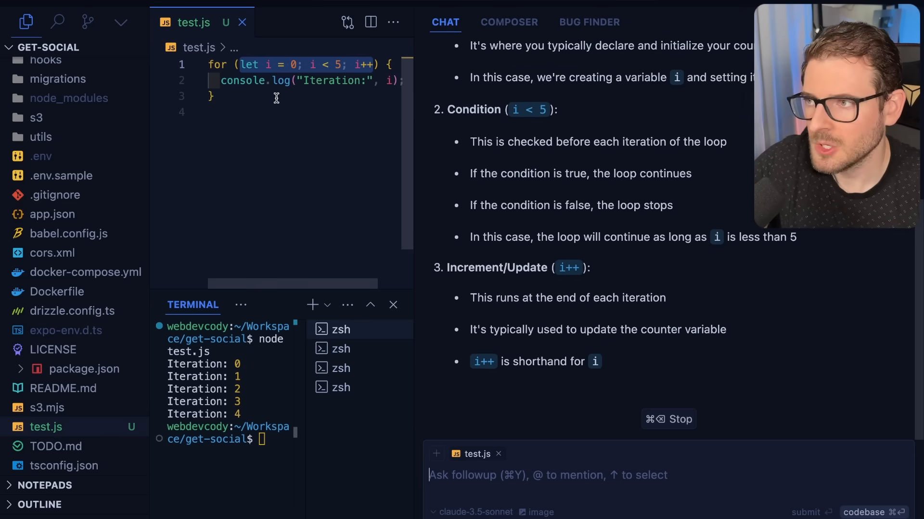
scroll(down, 3)
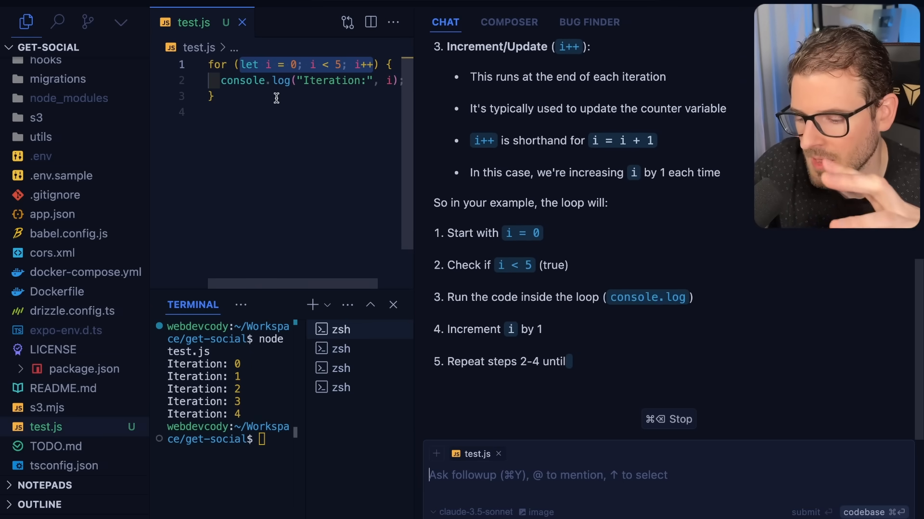
scroll(down, 3)
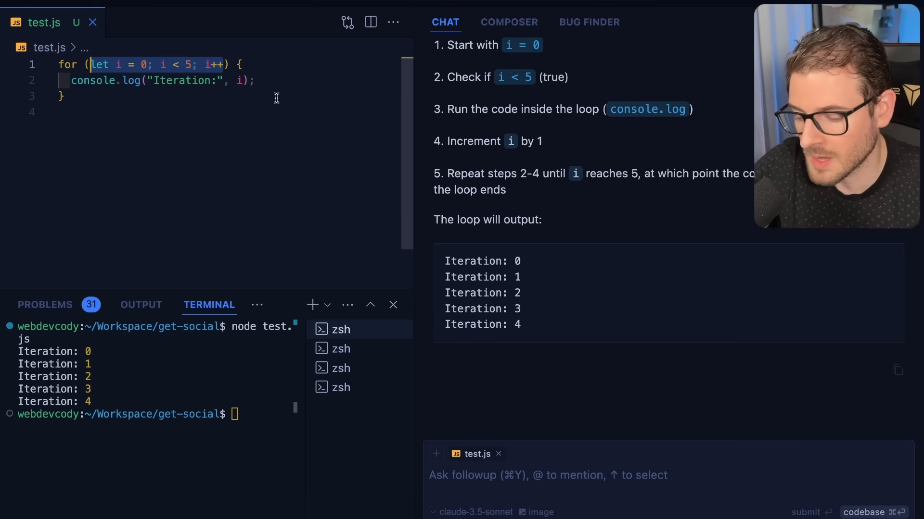
- Replace test.js with const arr = [1, 2, 3] and an arr.forEach logging each item
key(Cmd+A)
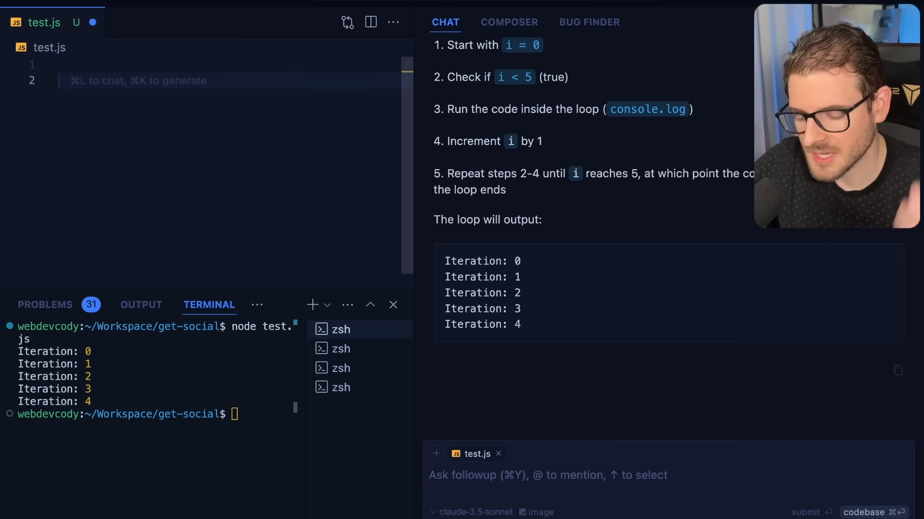
text(const a)
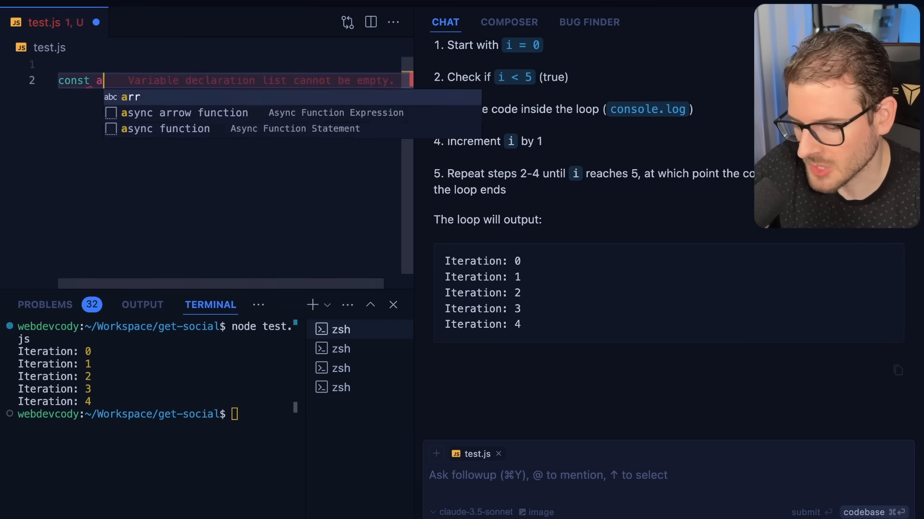
text(arr = [1 ,2 ,3])
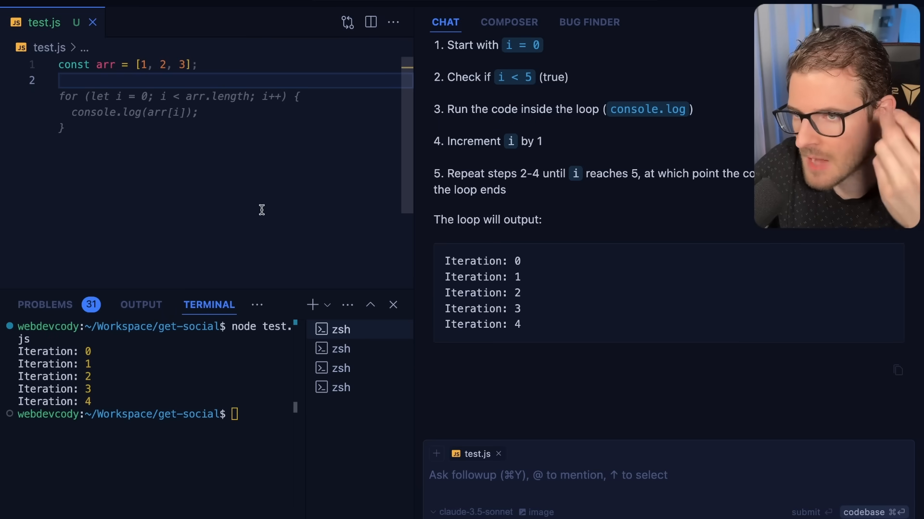
text(arr.forEach((item) => {)
click(149, 413)
text(node test.js)
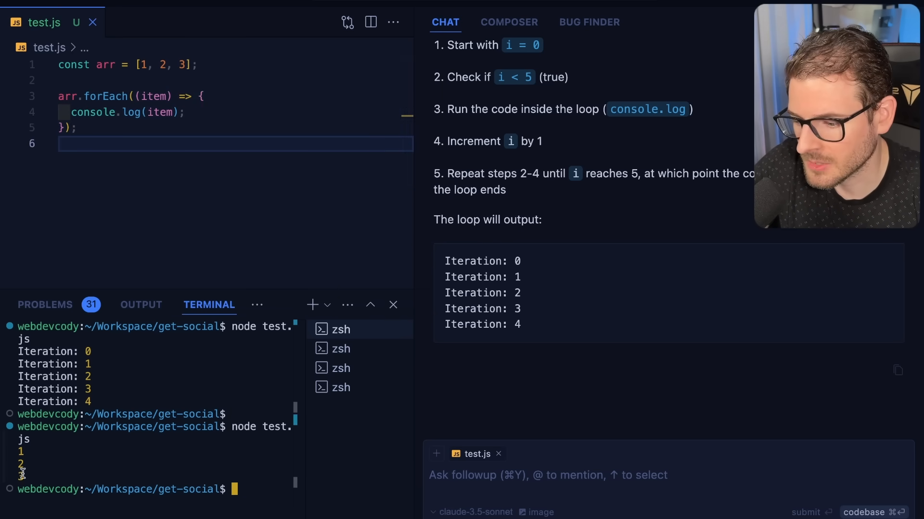
drag(58, 64, 77, 128)
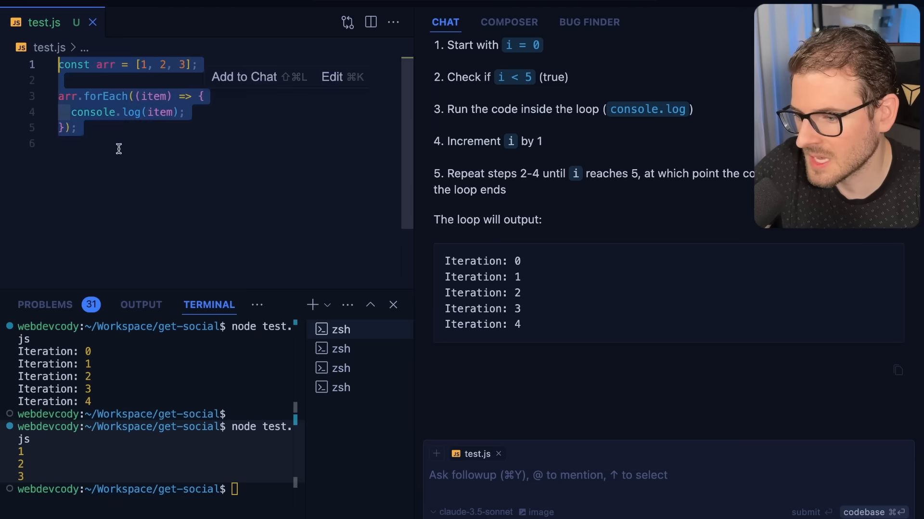
double_click(104, 96)
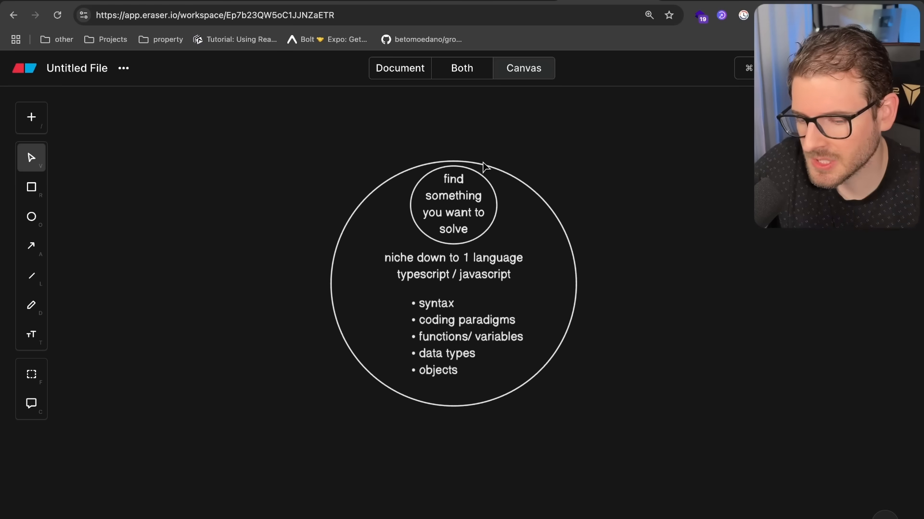
mouse_move(594, 170)
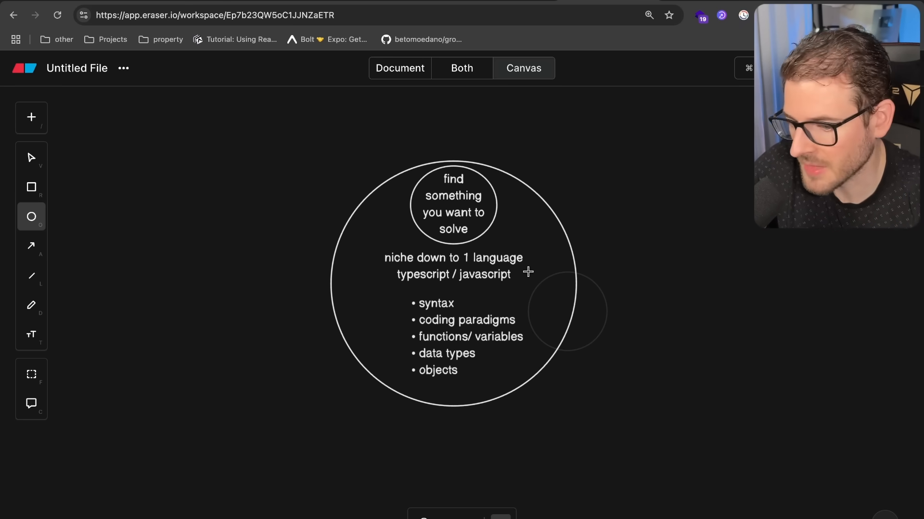
- Draw a large outer circle and head it 'build and solve smaller problems'
drag(527, 272, 611, 378)
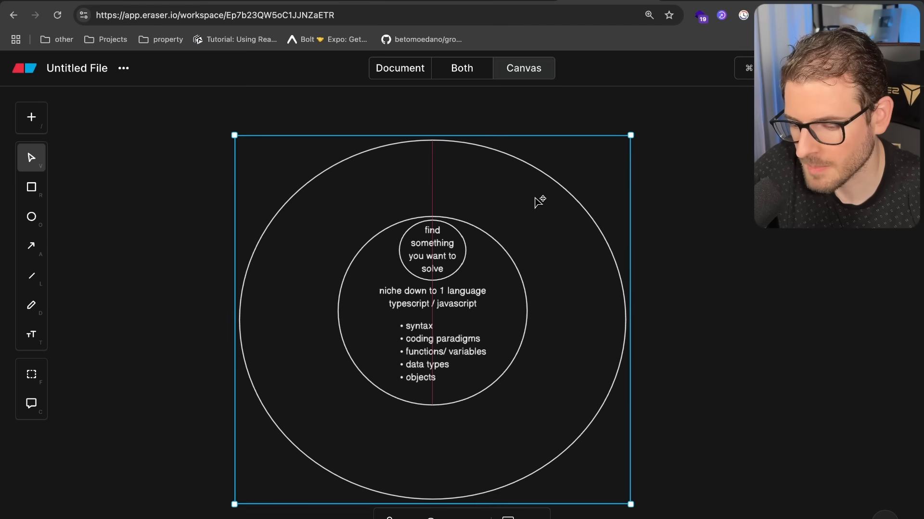
click(673, 199)
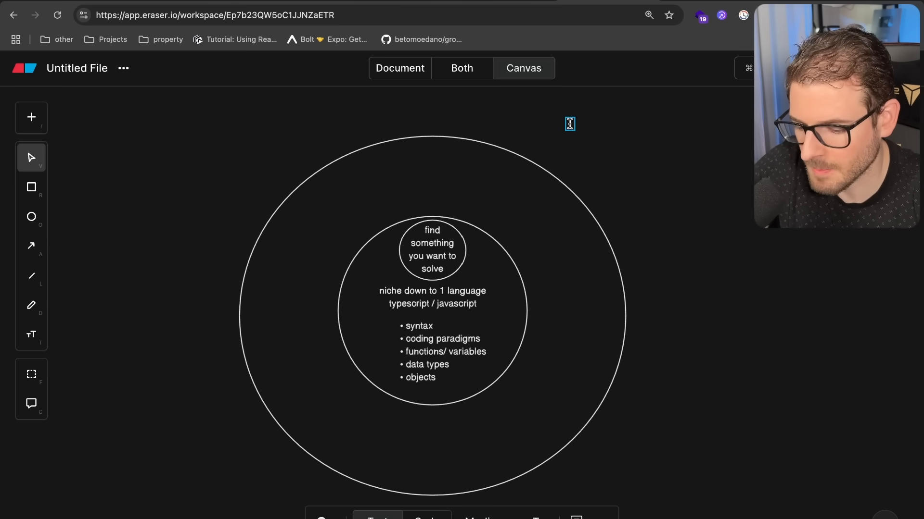
text(build and solve)
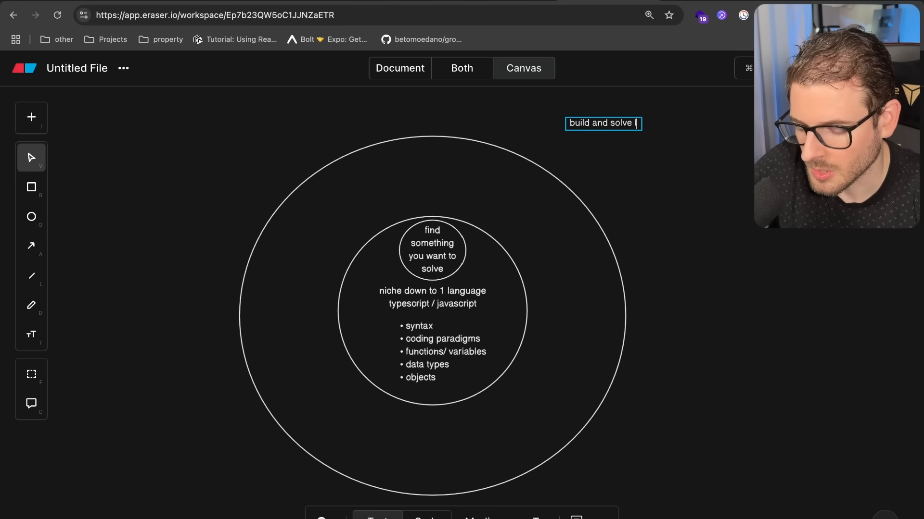
text(smaller problems)
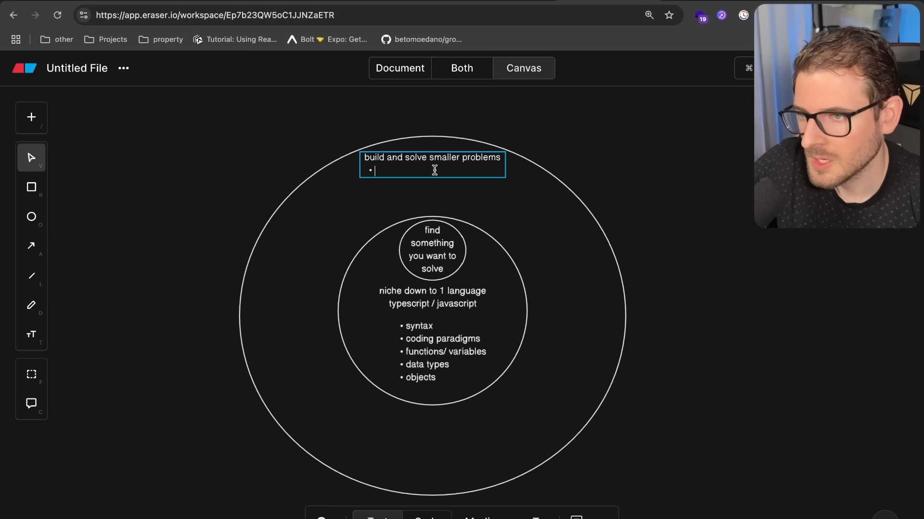
- List three bullets: small CLI tools, a REST API and a simple UI with interactions
text(build out)
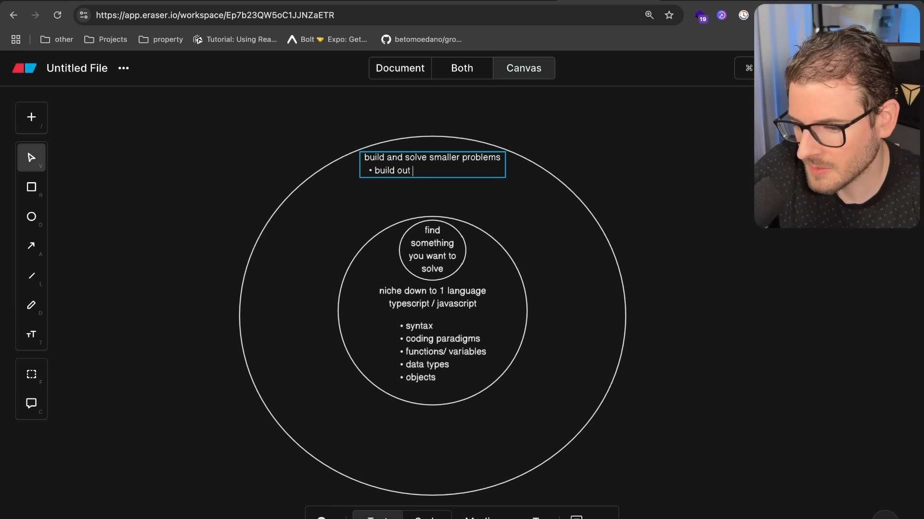
text(small cli tools)
text(bui)
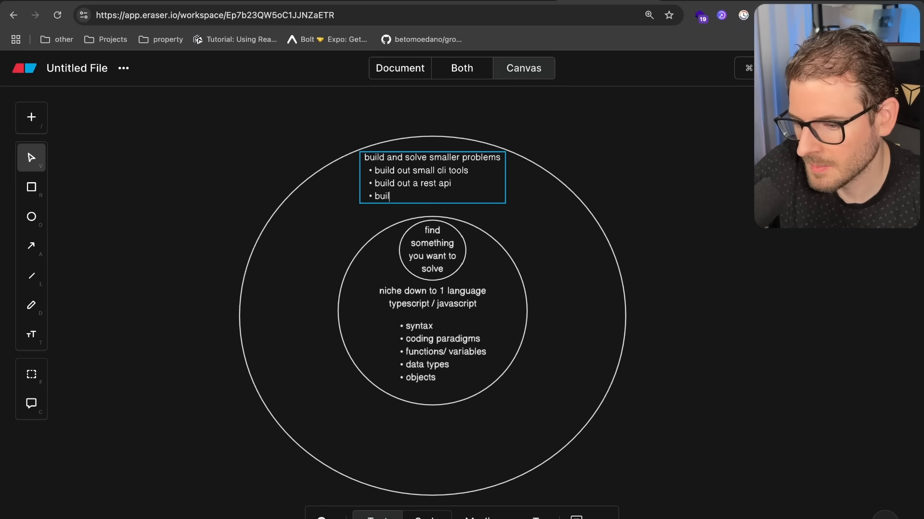
text(ld a simple)
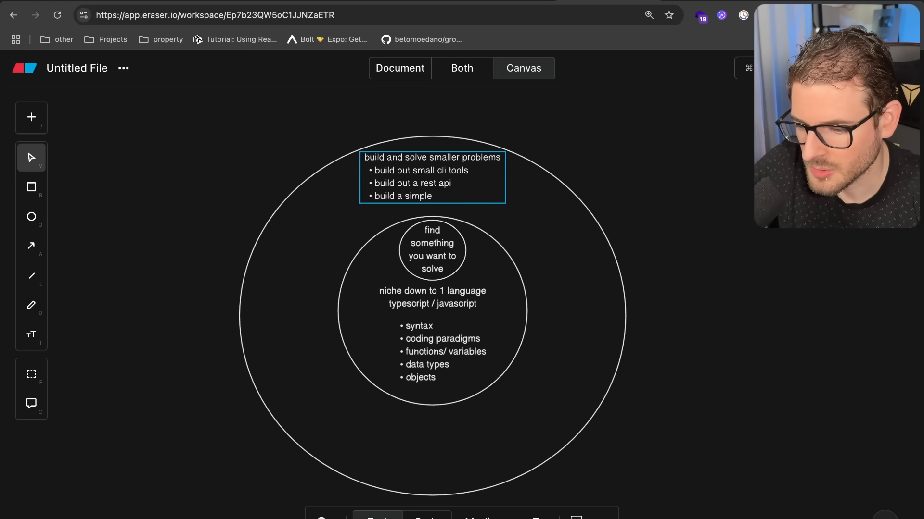
text(UI with interactions)
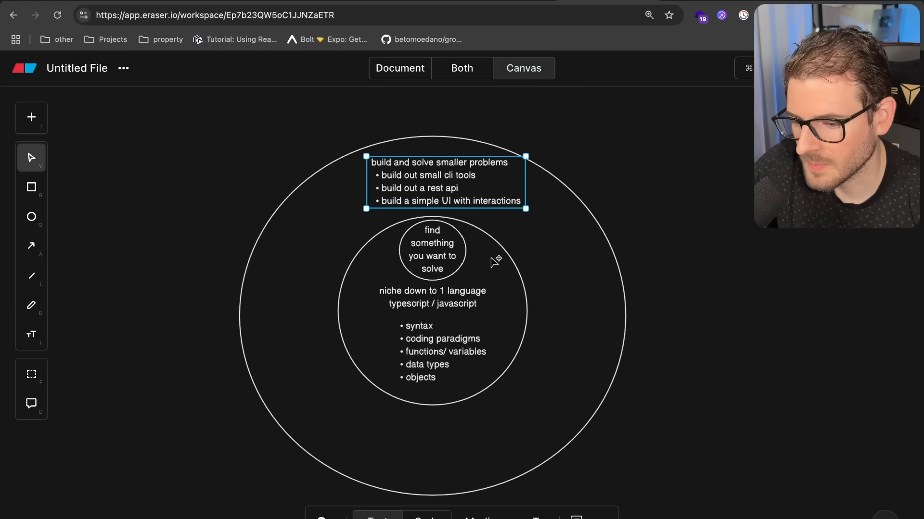
mouse_move(540, 283)
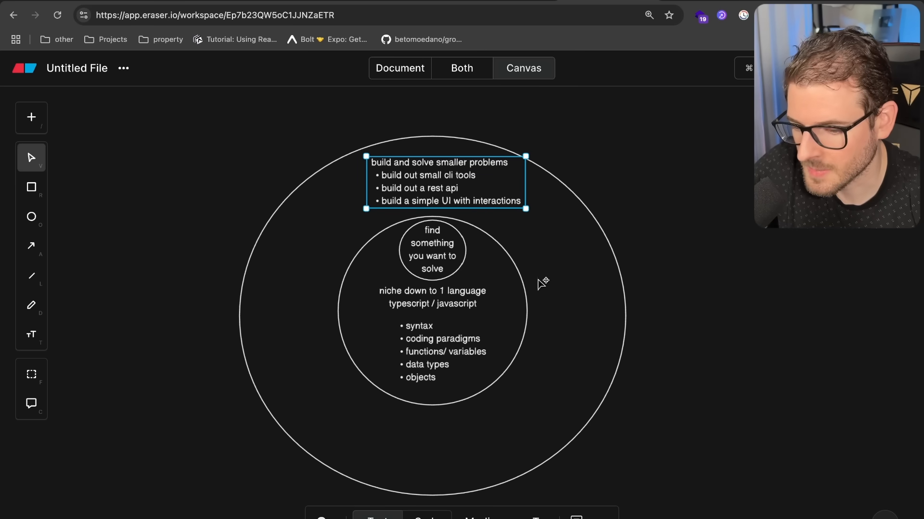
click(701, 236)
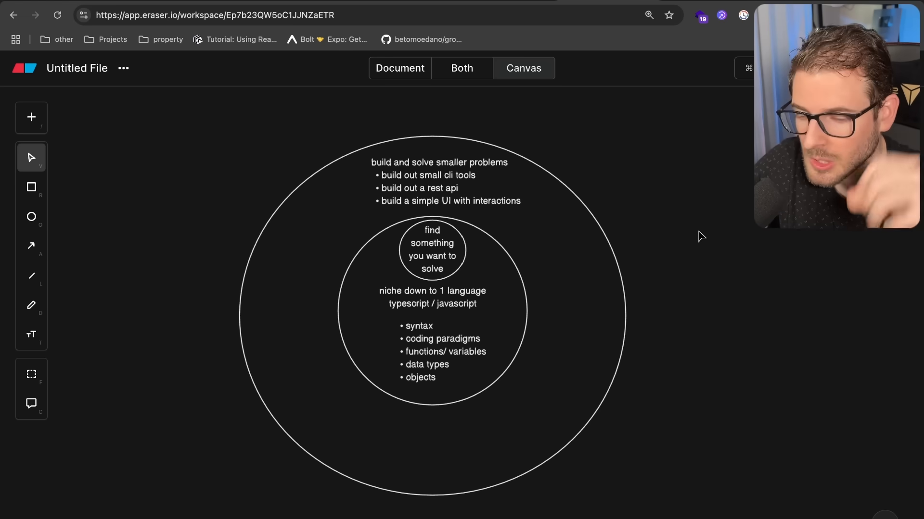
mouse_move(560, 365)
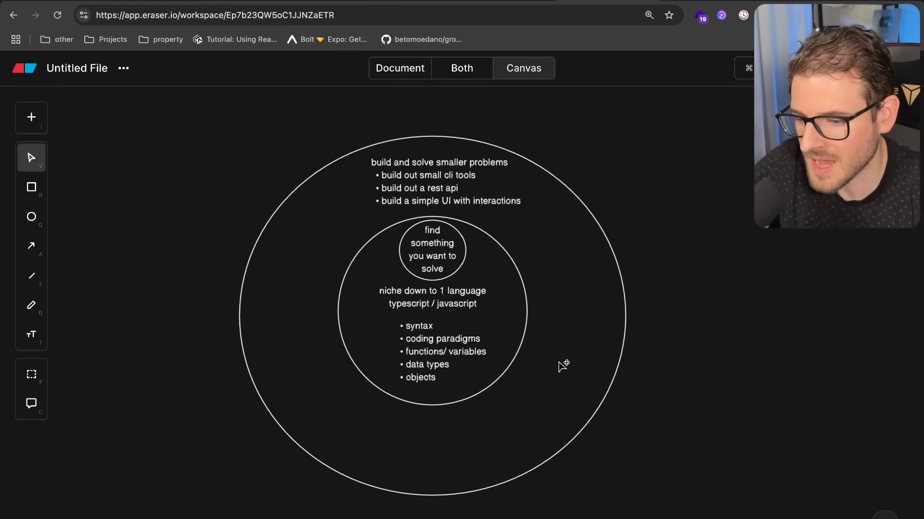
mouse_move(535, 210)
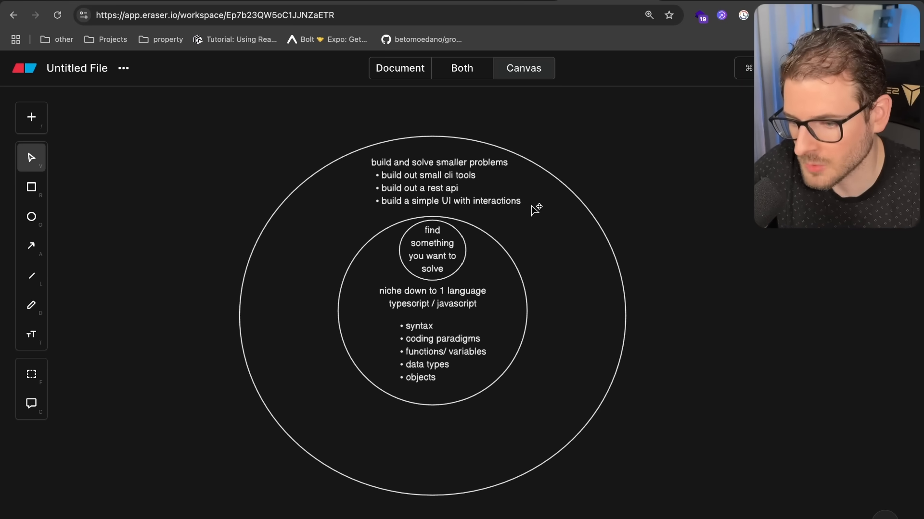
click(444, 189)
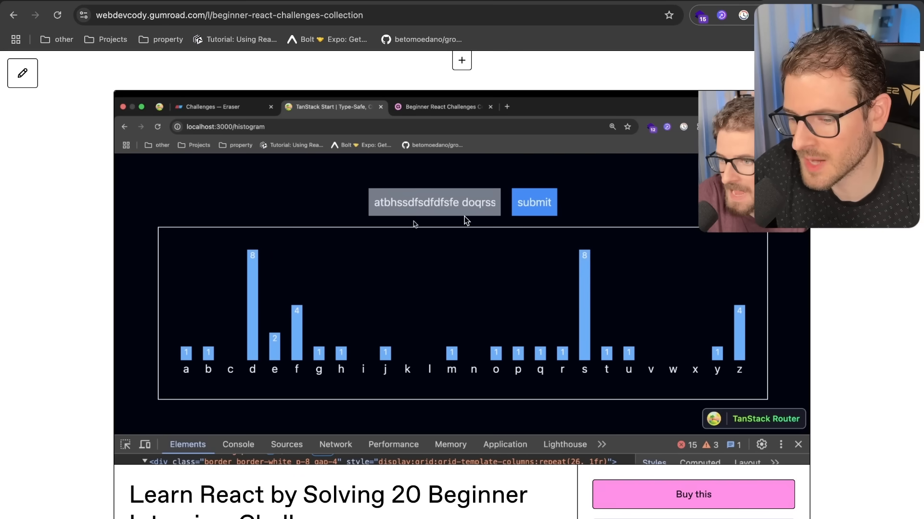
- Scroll through the Gumroad React interview challenges course description and its practice topics
scroll(down, 3)
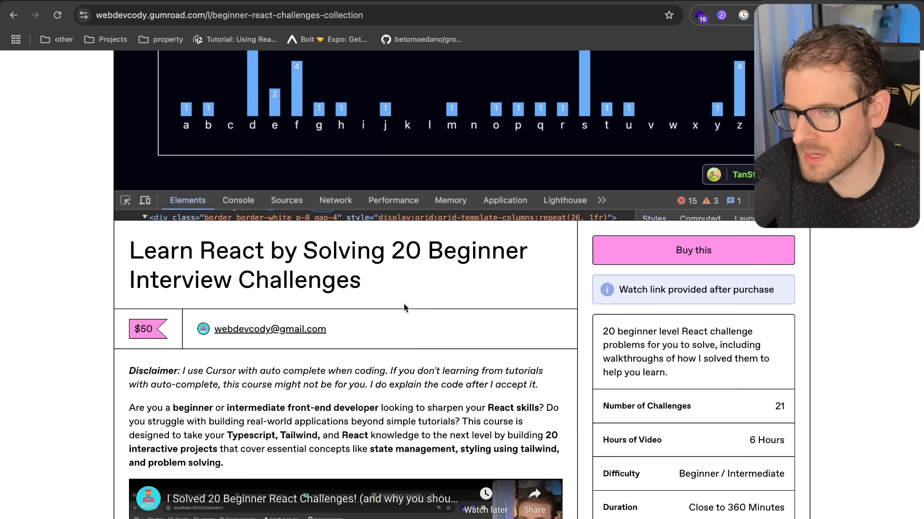
scroll(down, 3)
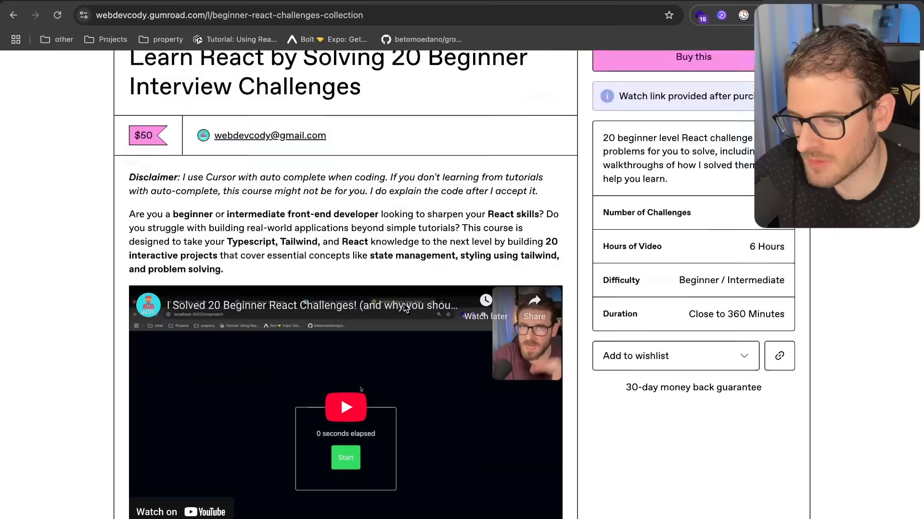
scroll(down, 3)
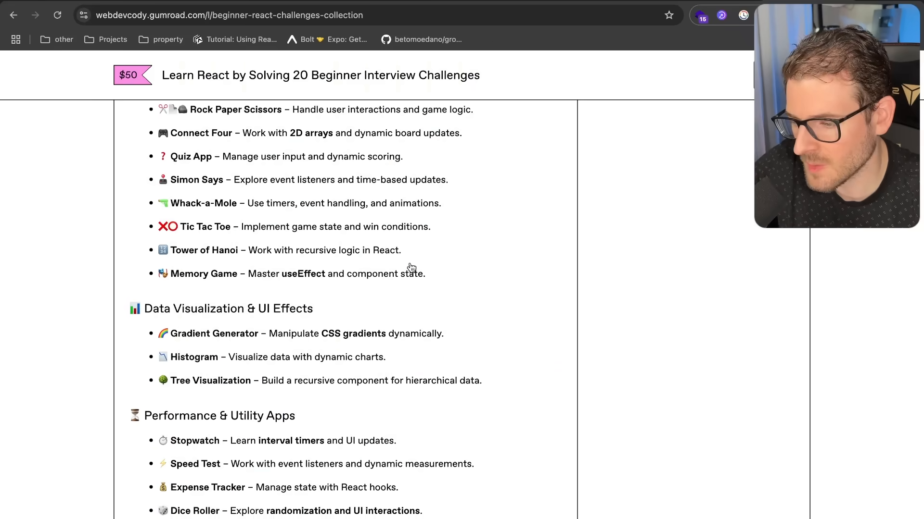
scroll(up, 3)
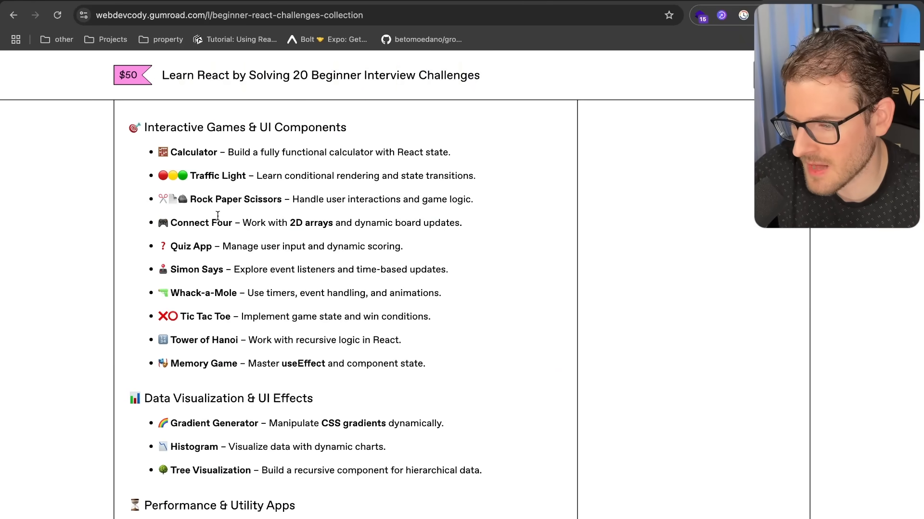
scroll(down, 3)
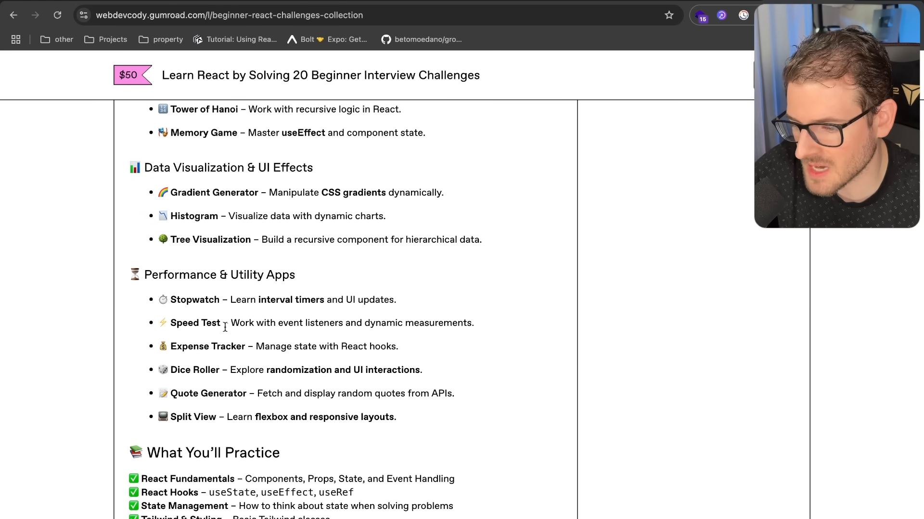
scroll(down, 3)
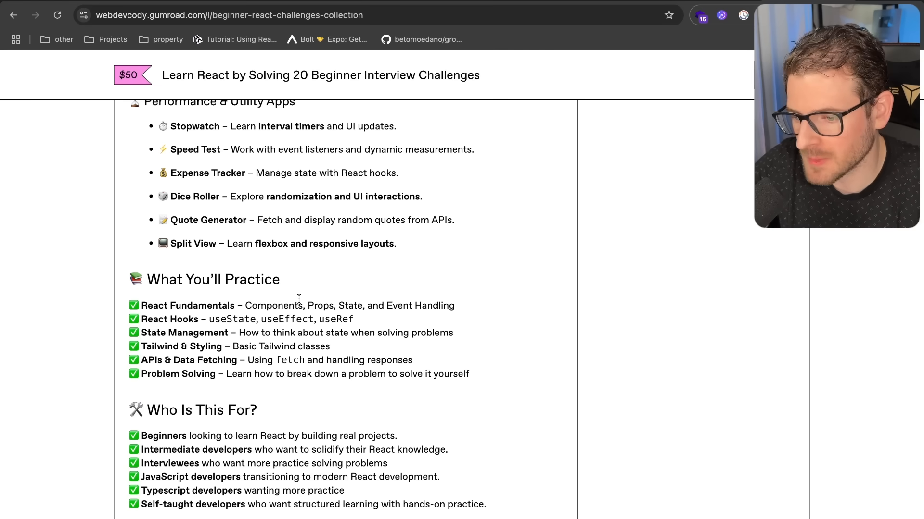
scroll(down, 3)
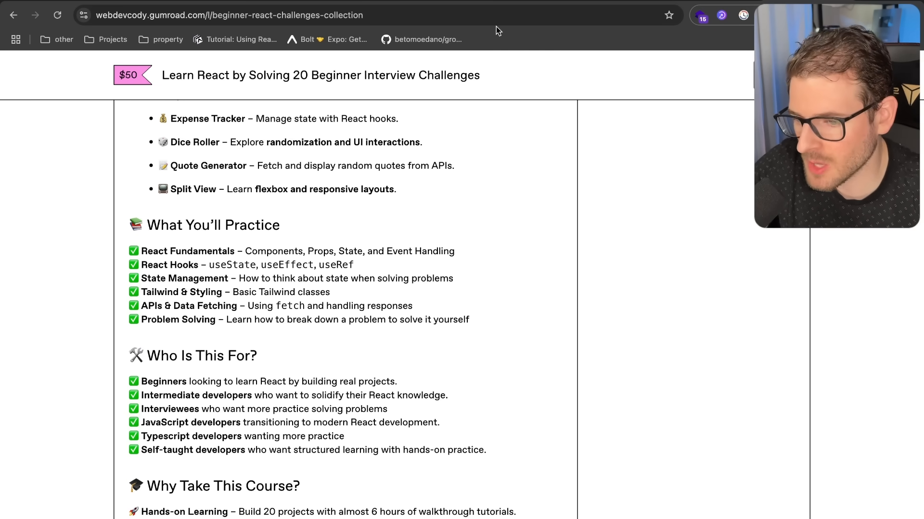
scroll(down, 3)
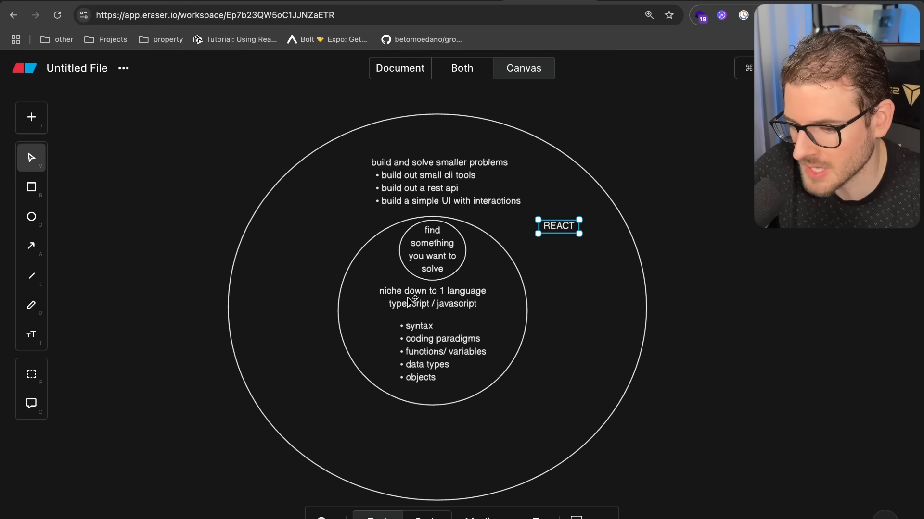
- Add the useEffect label under REACT and move FRAMEWORK to the top of the outer circle
text(useEffect)
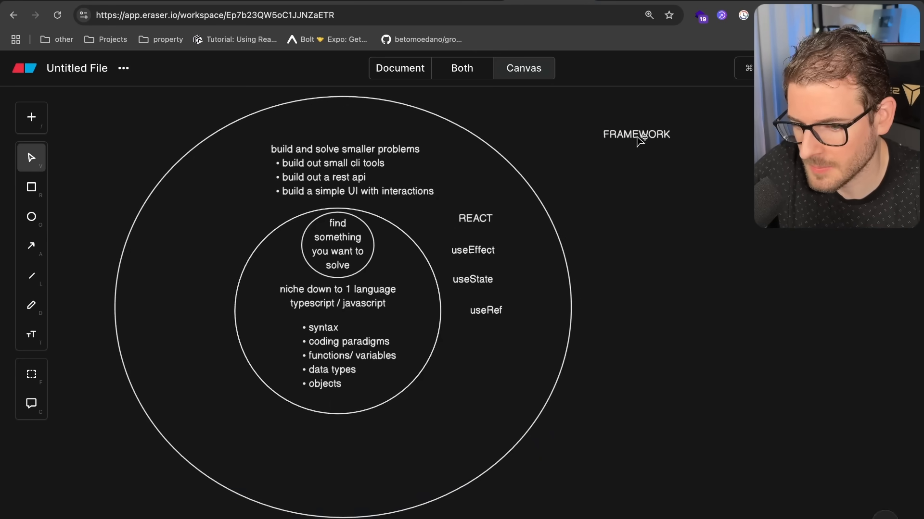
drag(636, 135, 342, 125)
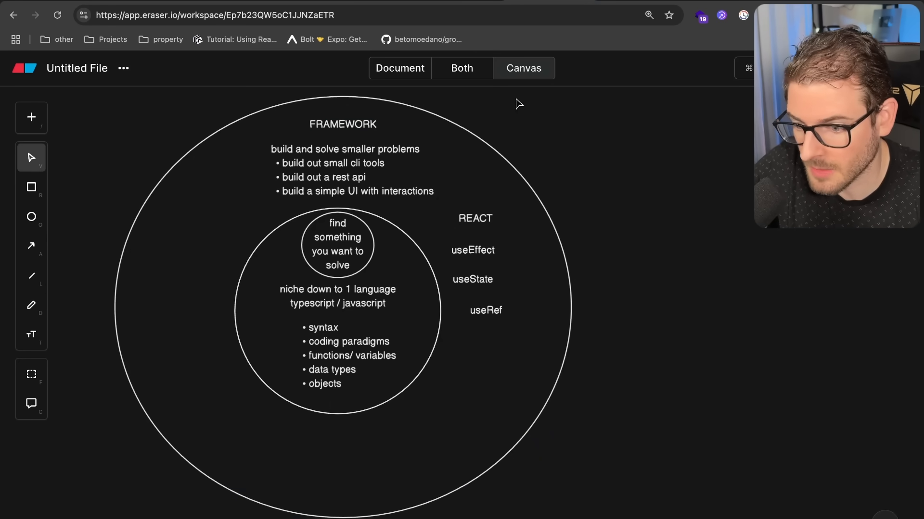
mouse_move(489, 222)
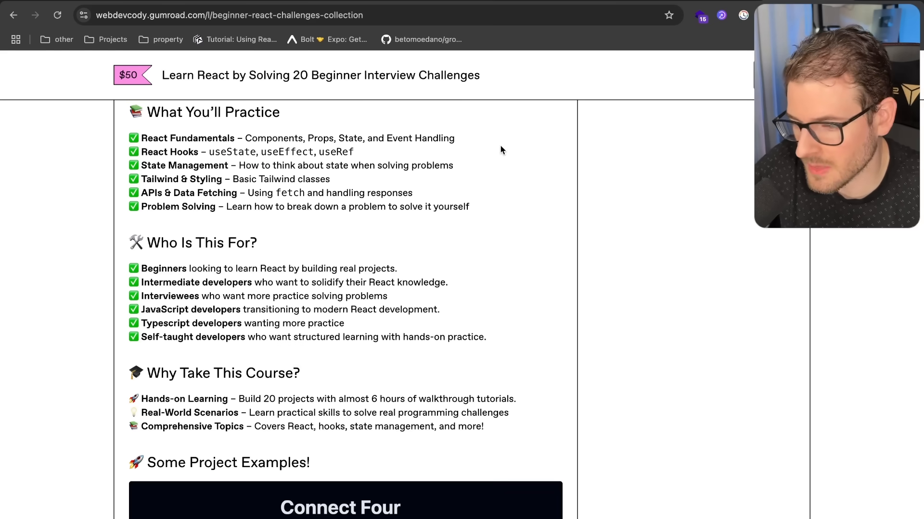
mouse_move(524, 200)
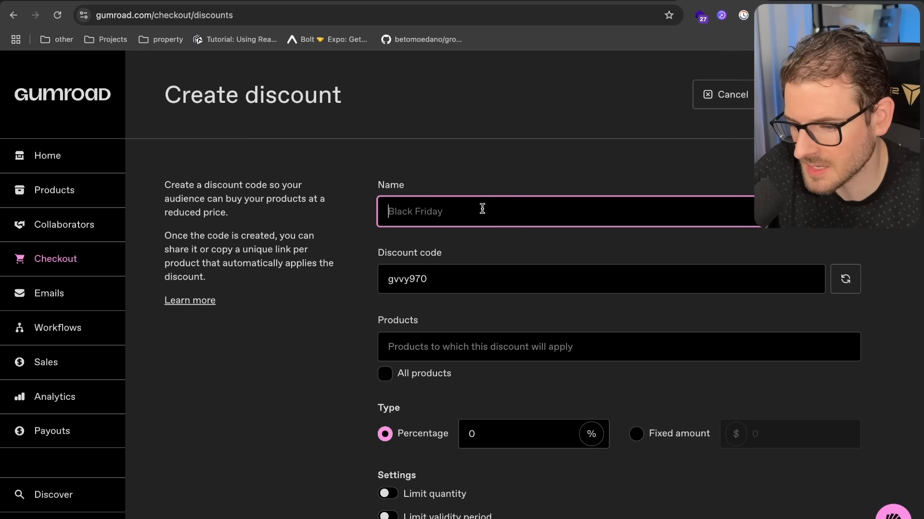
text(50% o)
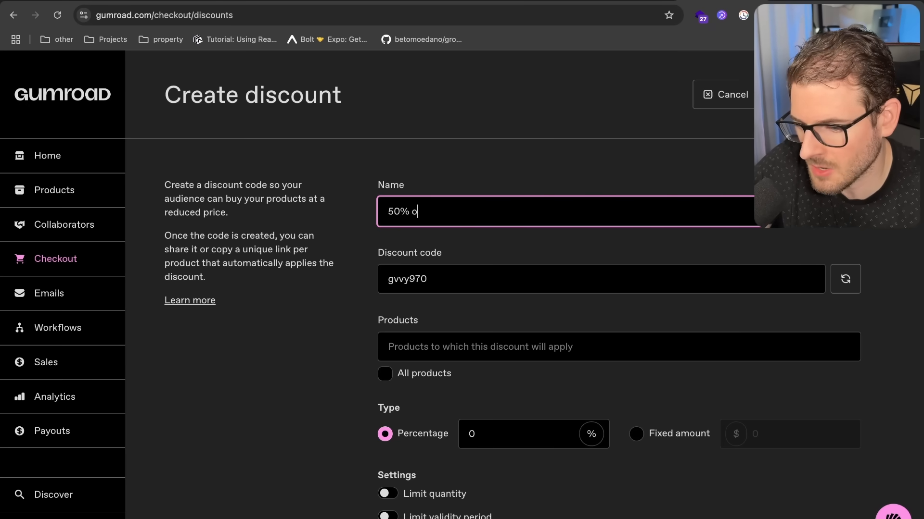
text(ff discount)
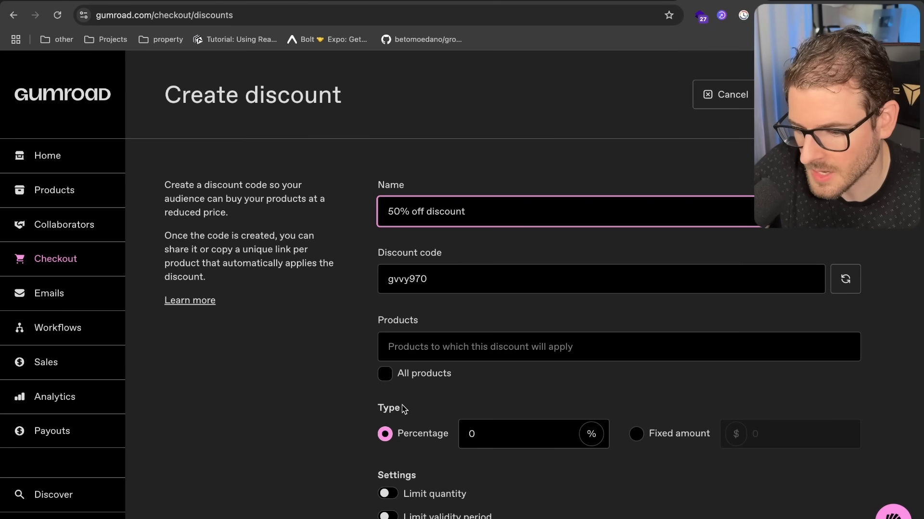
text(50)
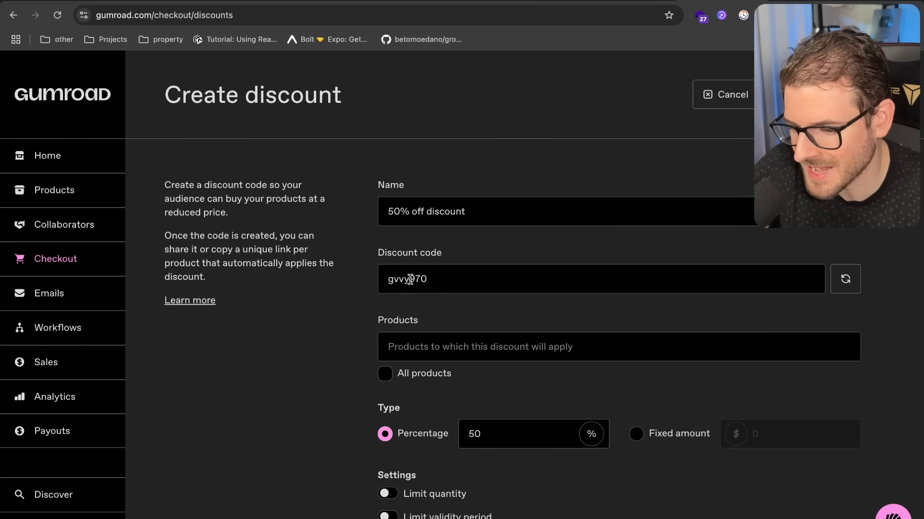
scroll(down, 3)
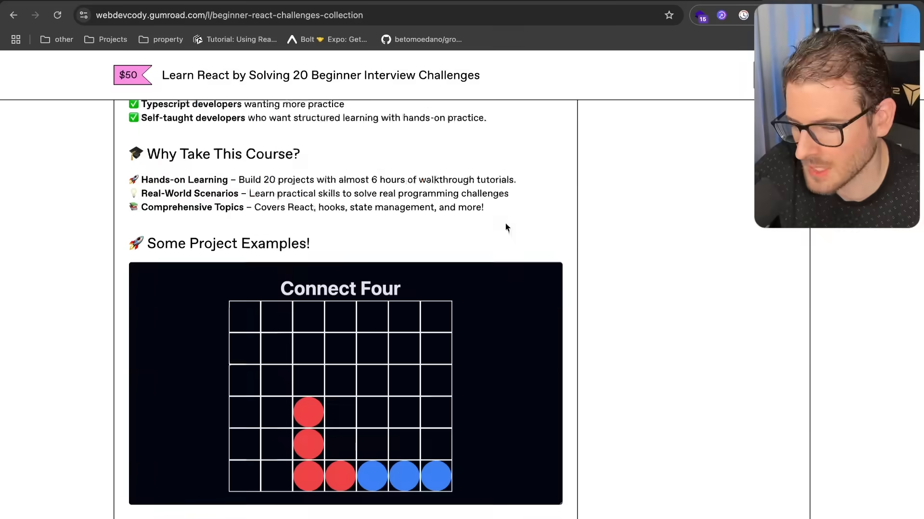
scroll(down, 3)
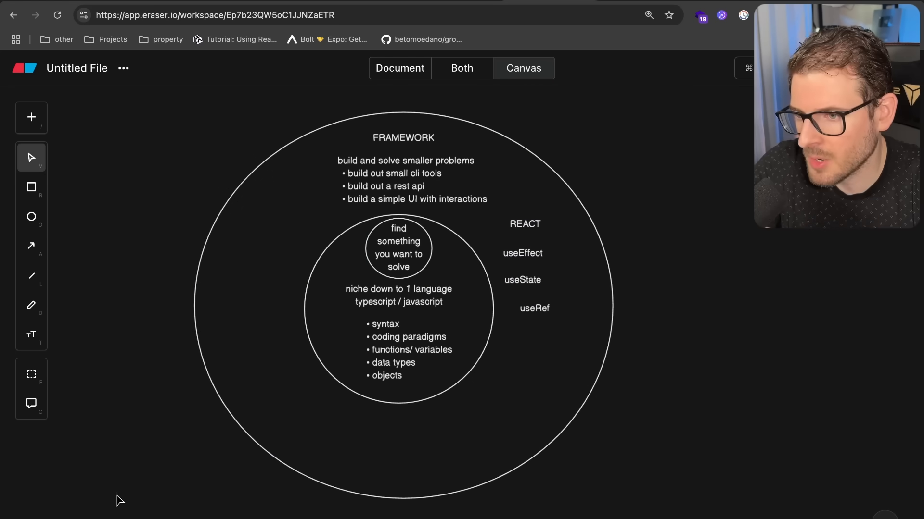
mouse_move(145, 463)
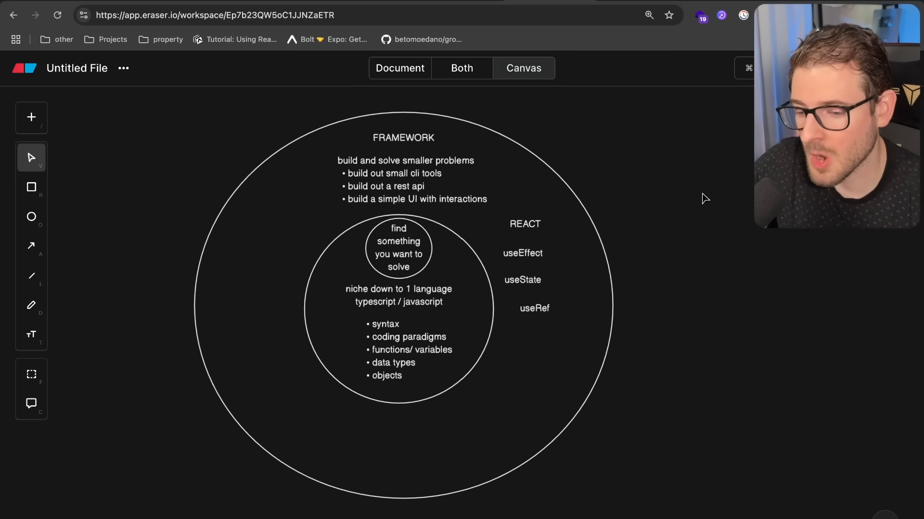
mouse_move(556, 242)
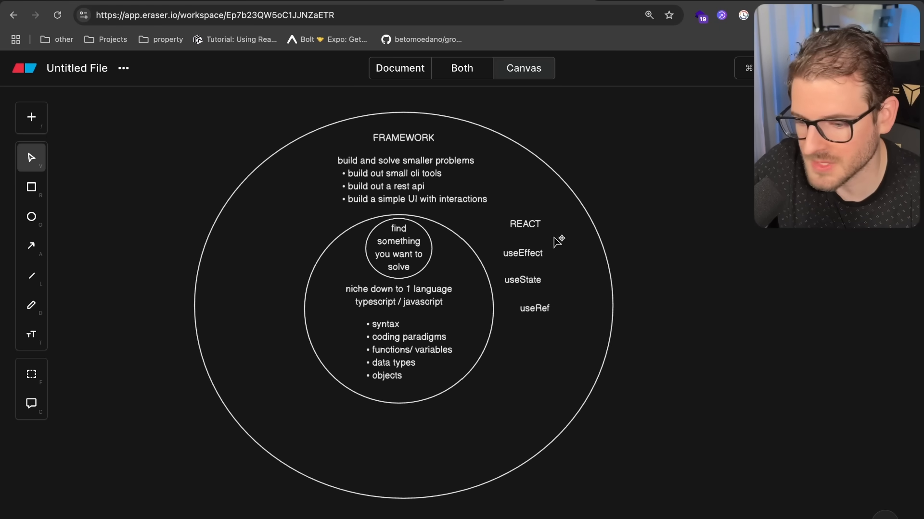
mouse_move(631, 223)
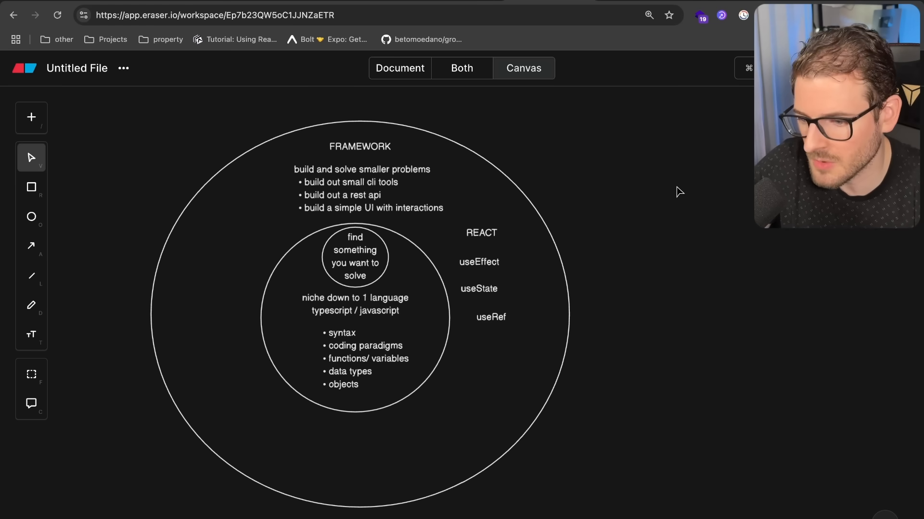
mouse_move(656, 119)
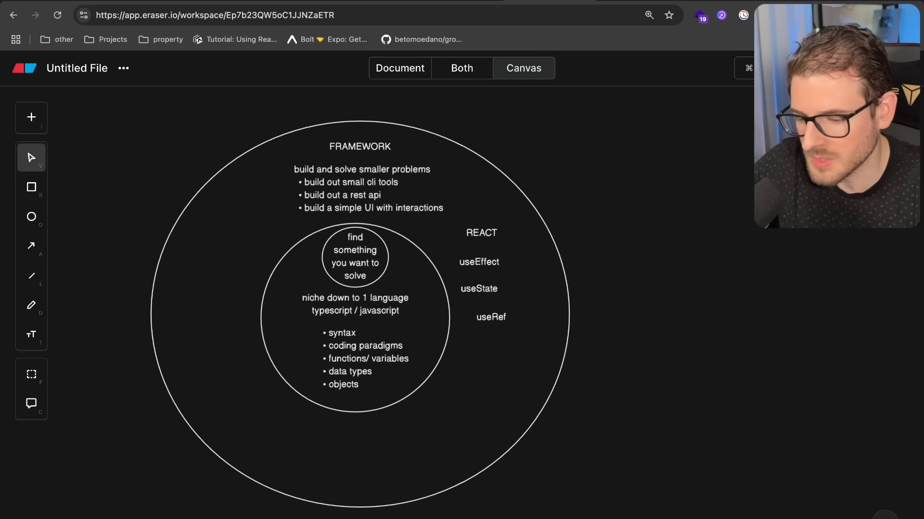
mouse_move(166, 463)
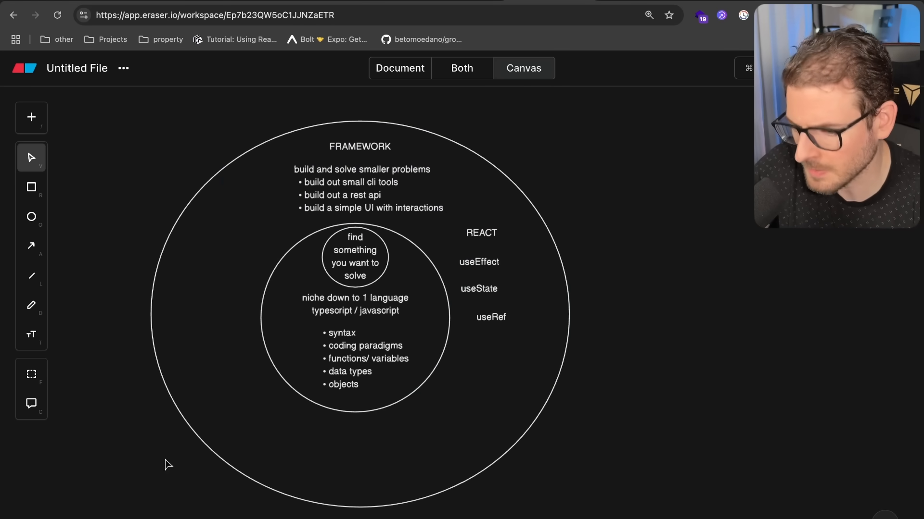
- Add a 'leet code' label beneath useRef in the REACT list
text(leet code)
text(NEXT.js)
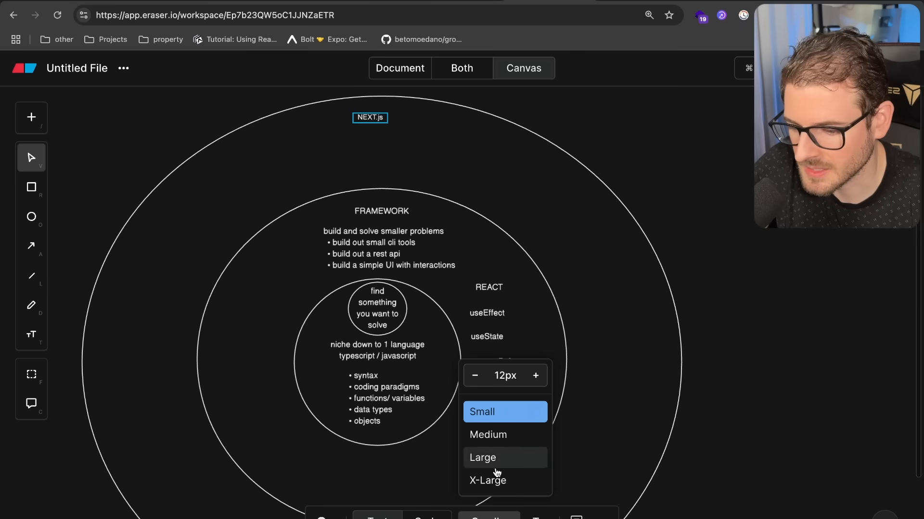
- Enlarge the outer-ring heading and extend it to read 'NEXT.js / Django / Laravel'
click(483, 458)
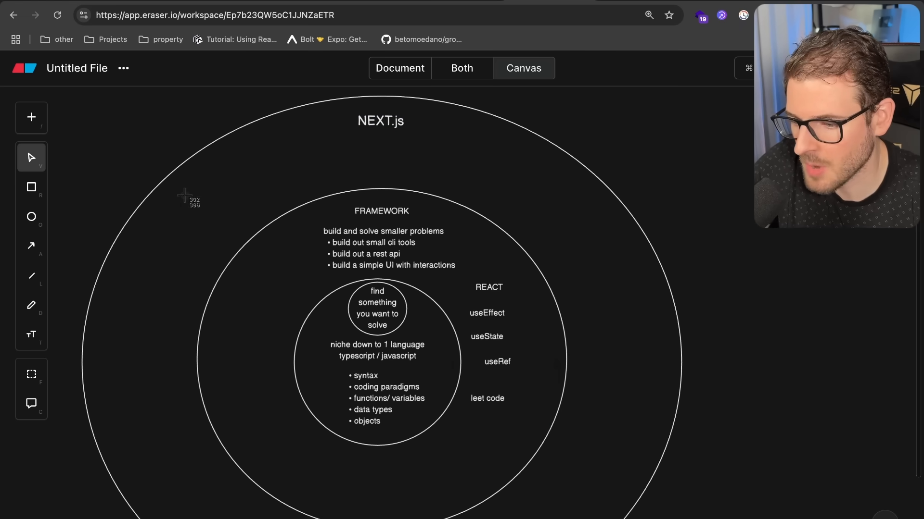
drag(288, 272, 353, 341)
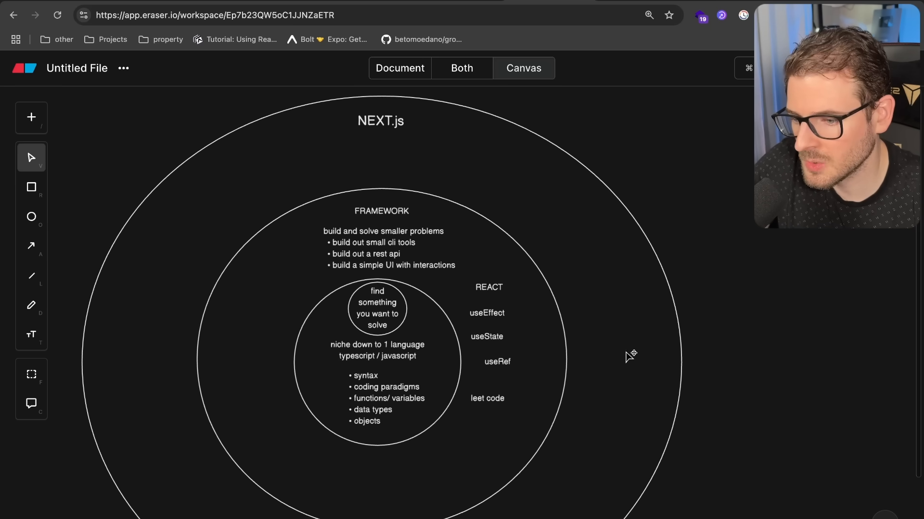
mouse_move(372, 121)
text( / Django)
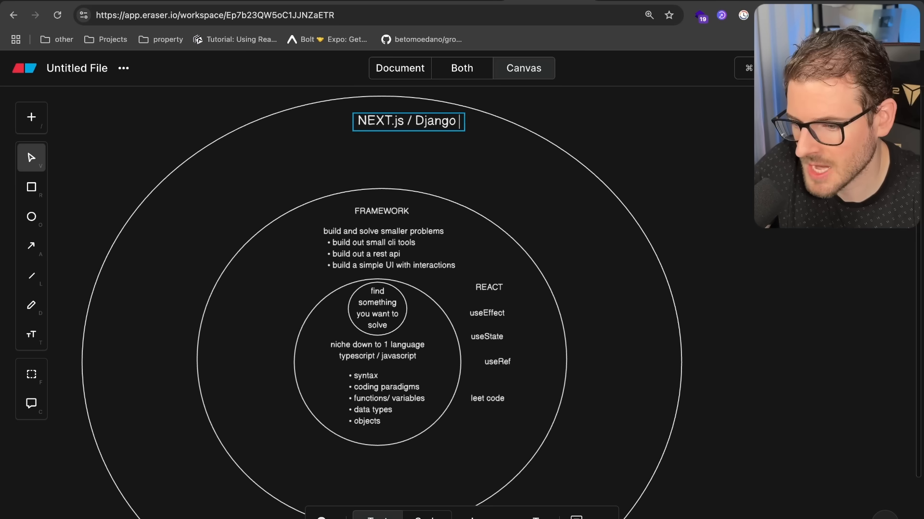
text(/ Laravel)
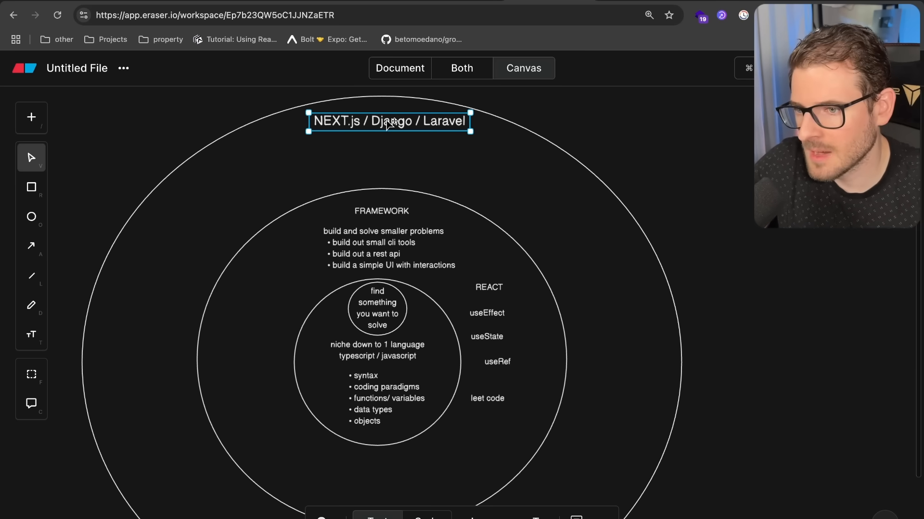
click(554, 120)
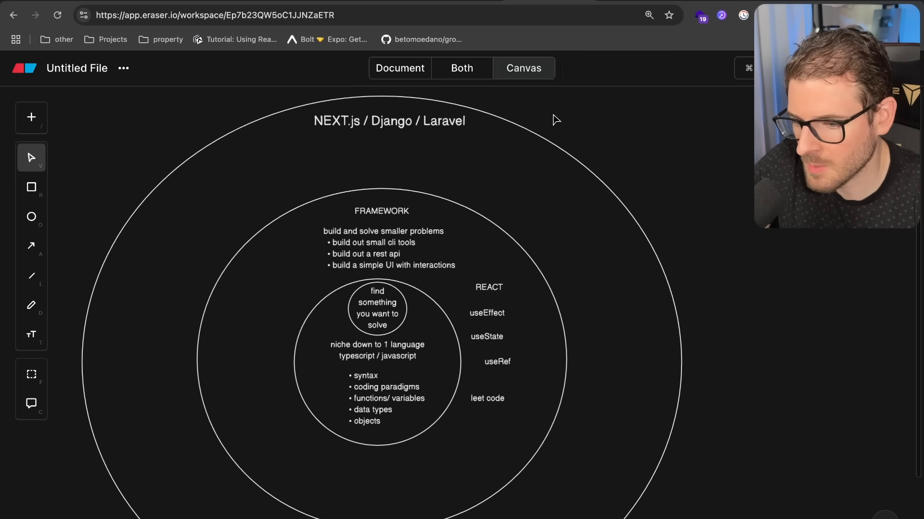
mouse_move(652, 152)
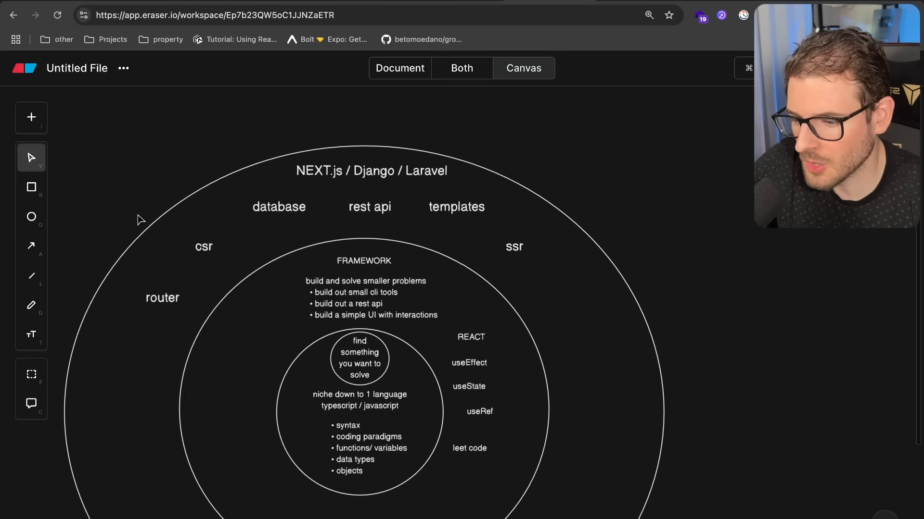
mouse_move(245, 230)
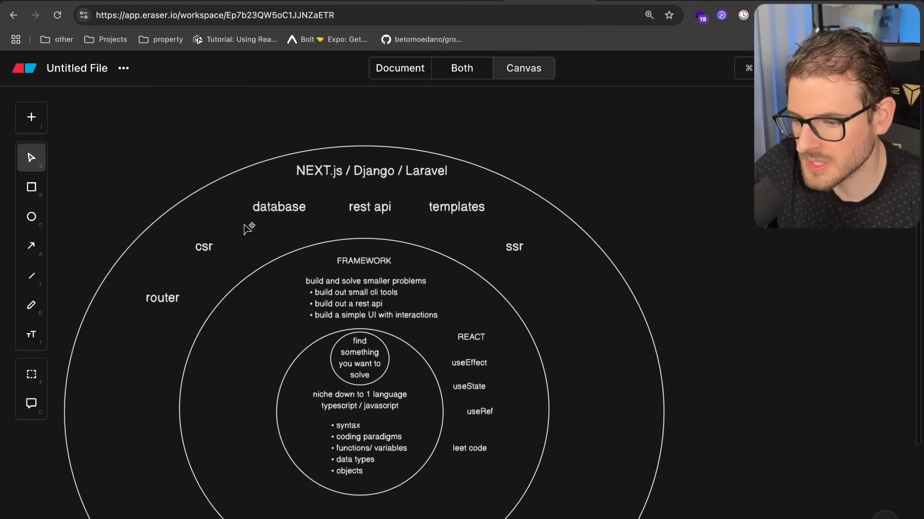
mouse_move(438, 296)
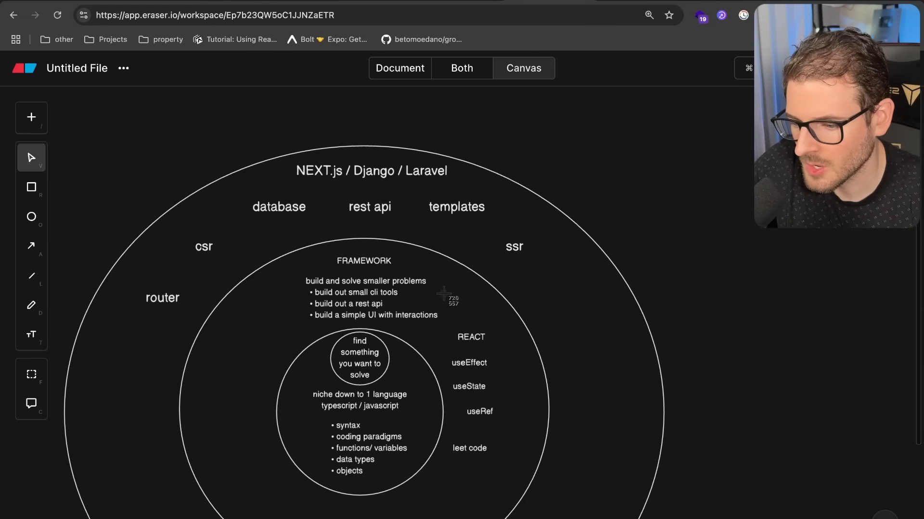
- Place the database, rest api, templates, csr, ssr and router labels inside the outer ring
click(360, 363)
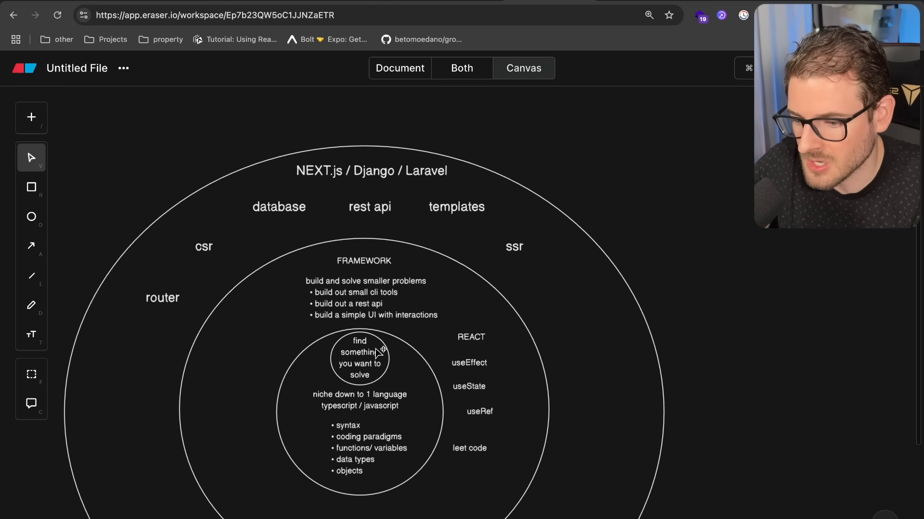
click(360, 360)
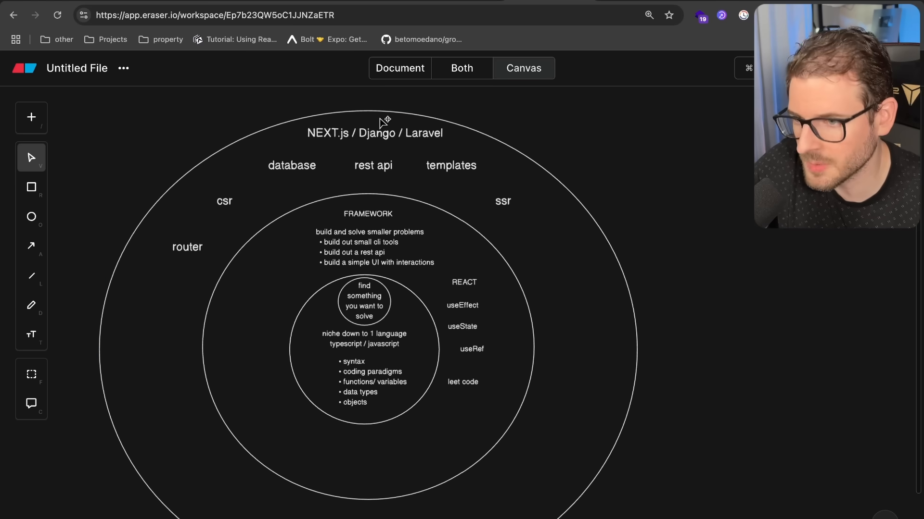
mouse_move(560, 149)
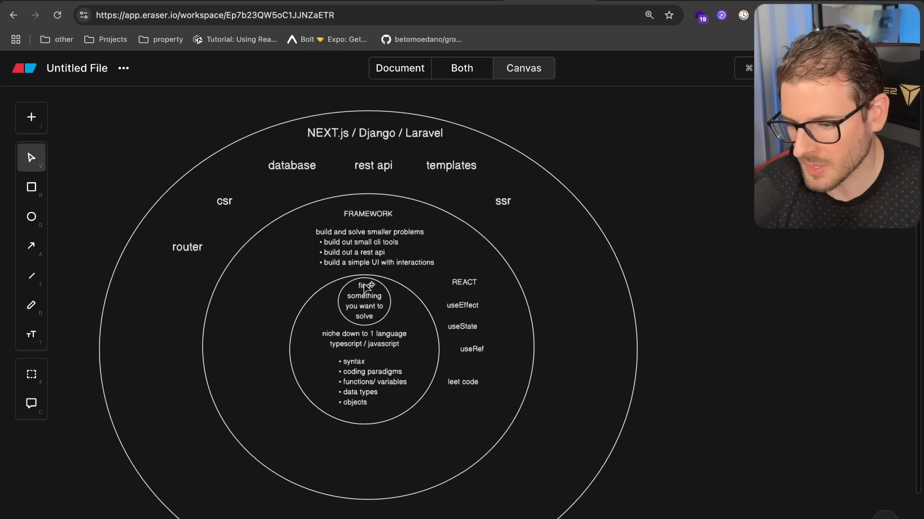
- Draw an arrow from the 'find something you want to solve' circle out past the rings and start a text label
click(364, 301)
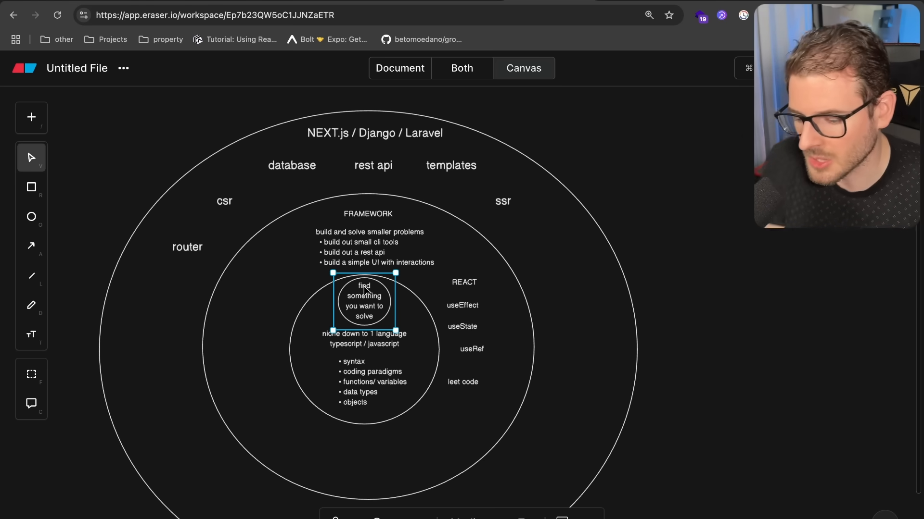
click(674, 200)
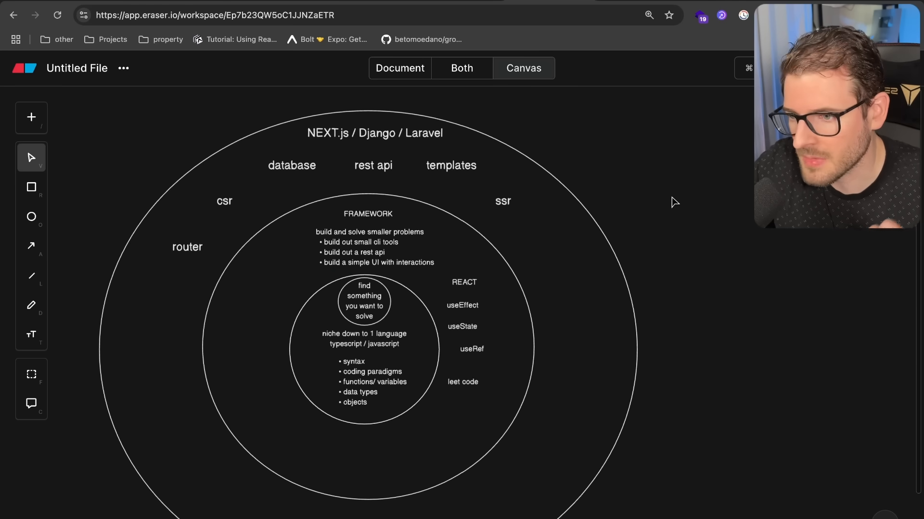
click(364, 306)
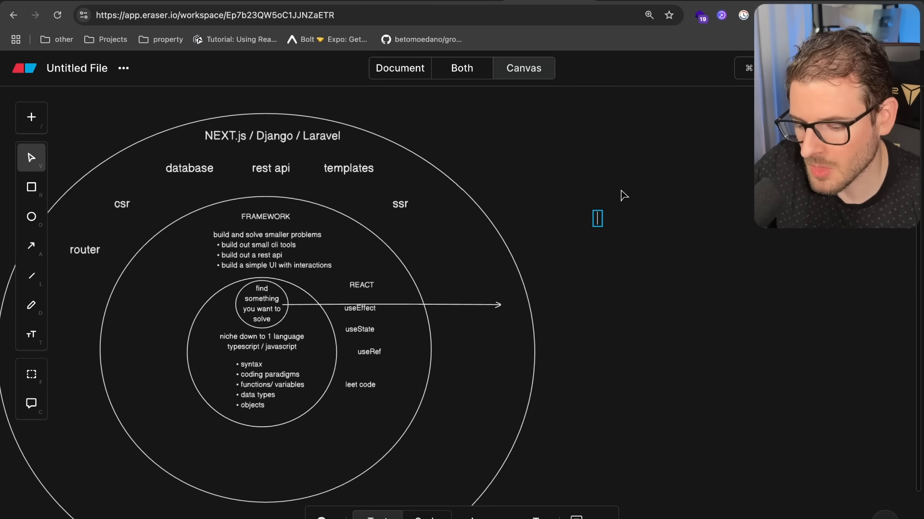
- Write bulleted tips 'USE AI TOOLS AT ALL TIMES' and 'FIND OTHER GOOD DEVELOPERS TO LEARN FROM' near the arrow tip
text(USE AI TOOLS AT ALL TIMES)
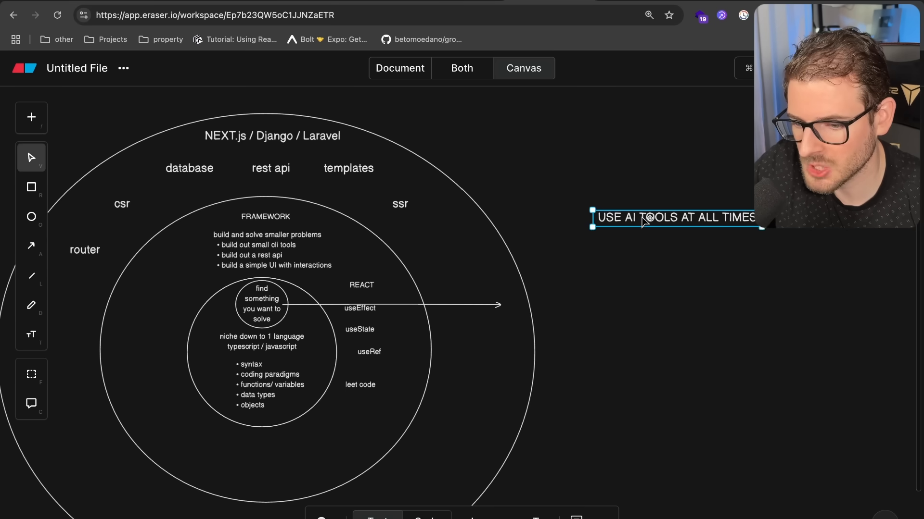
drag(676, 217, 652, 203)
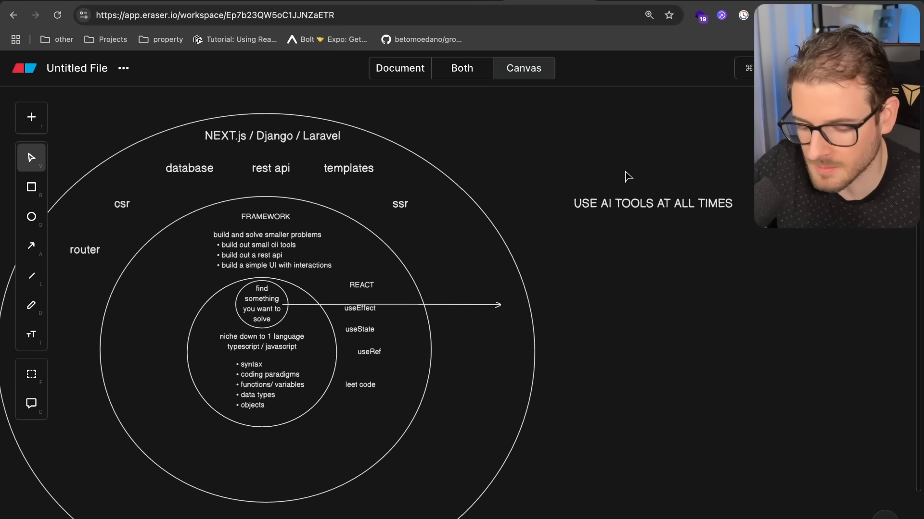
click(630, 189)
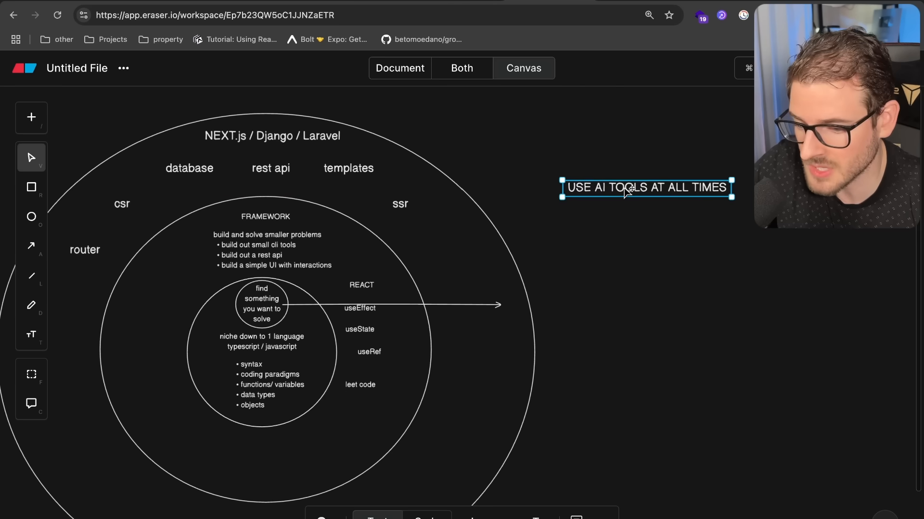
text(FIND)
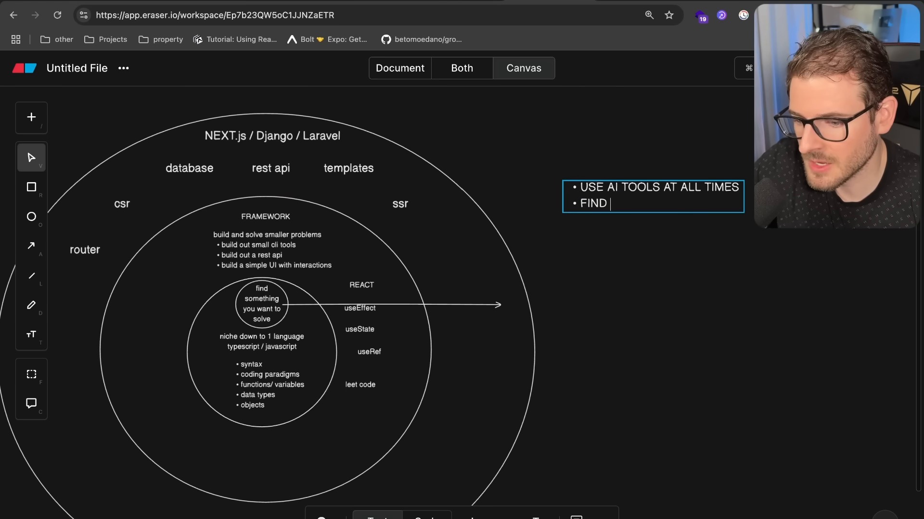
text(OTHER GOOD DREVEL)
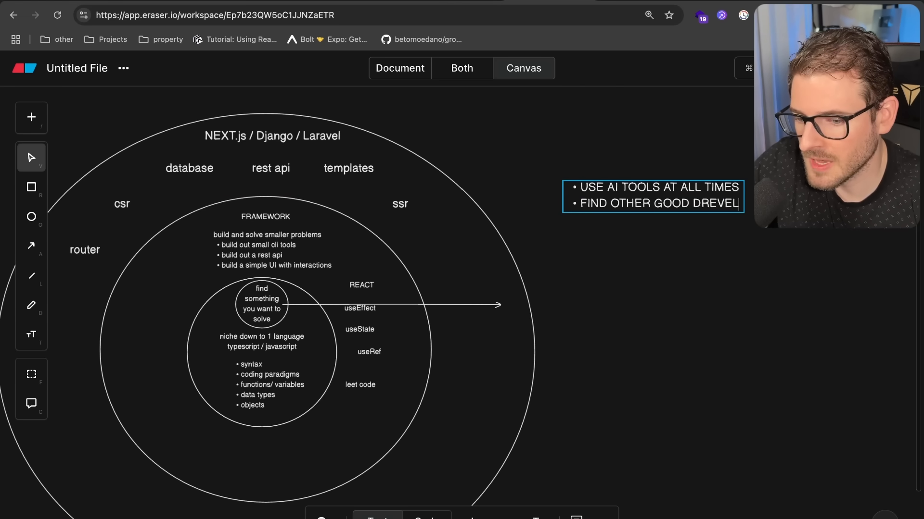
text(OPERS TO LEARN FROM)
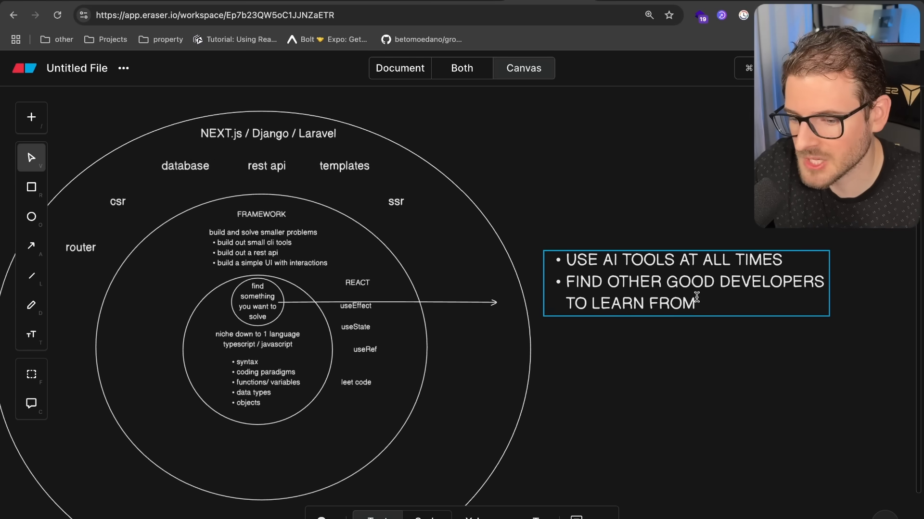
- Add a new bullet 'PAIR PROGRAM WITH OTHERS' to the tips list
key(Enter)
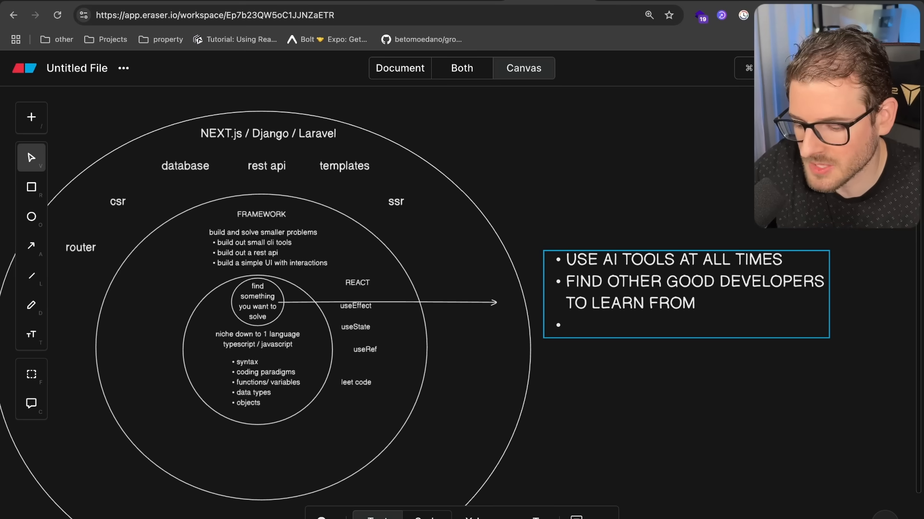
text(PAIR PROGRAM WITH OTHERS)
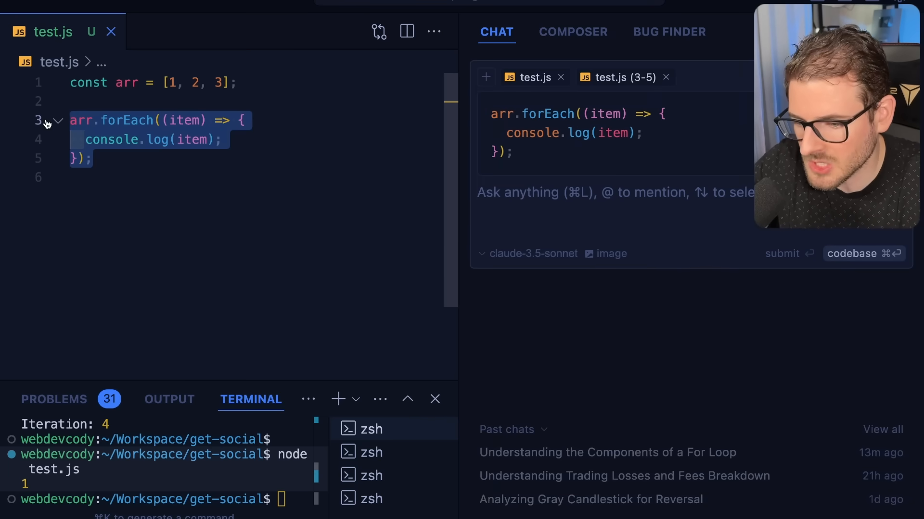
- Draft unsent questions like 'how does this work' and 'I don't get this' about the forEach snippet in Cursor's chat
text(how does this work)
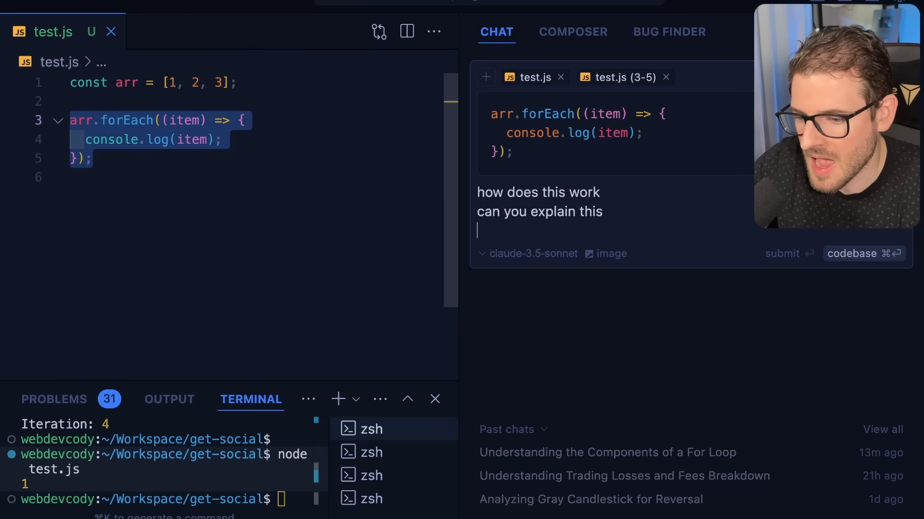
text(I don't get this)
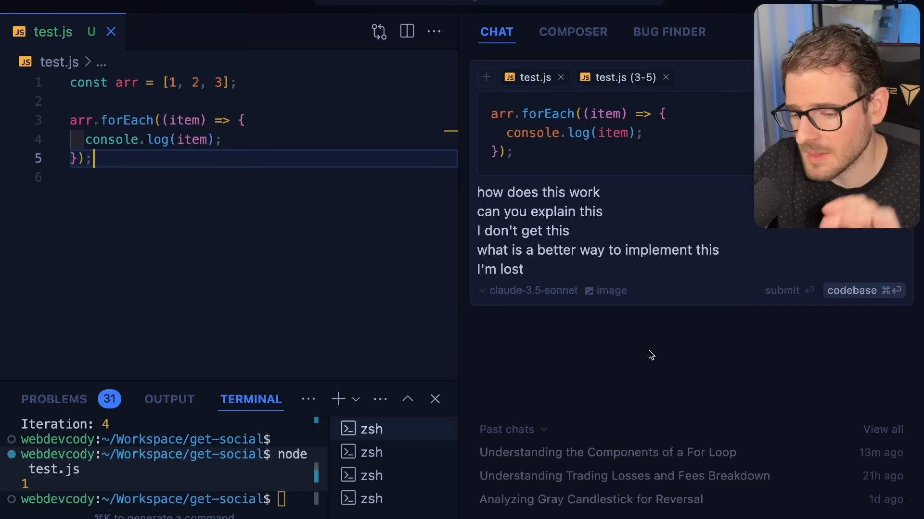
mouse_move(633, 325)
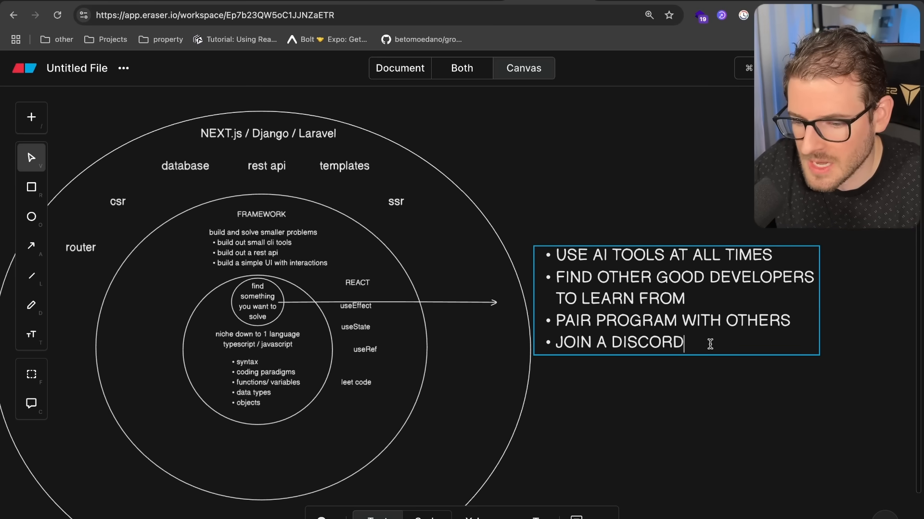
- Add bullets 'NETWORK' and 'GO TO COLLEGE' after JOIN A DISCORD and finish the six-item list
key(Enter)
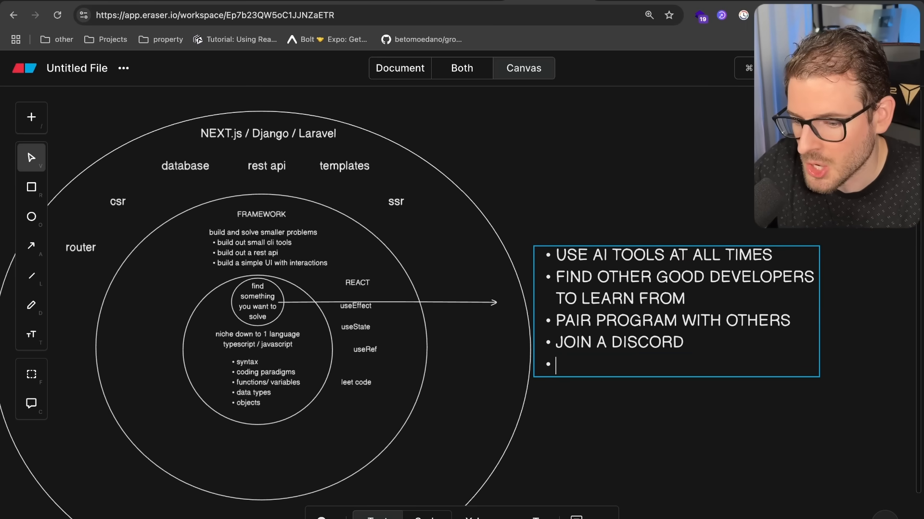
text(NETWORK)
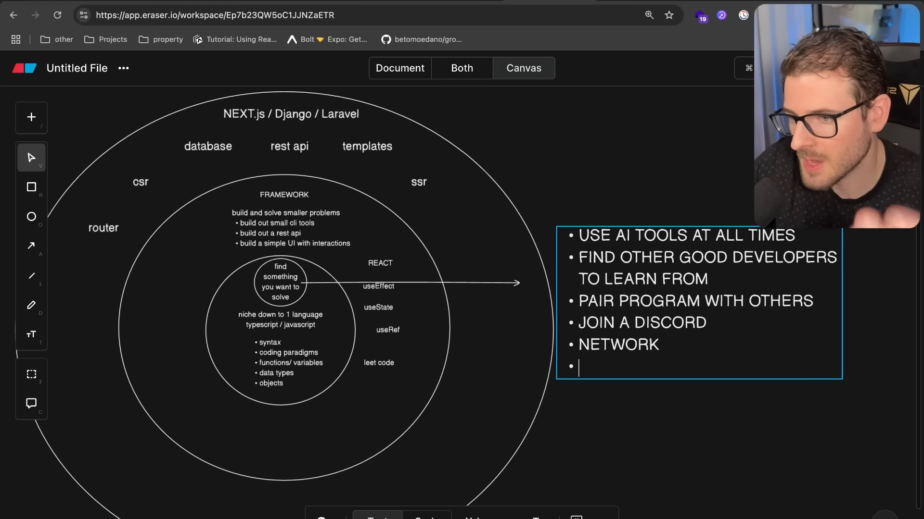
text(GO TO CO)
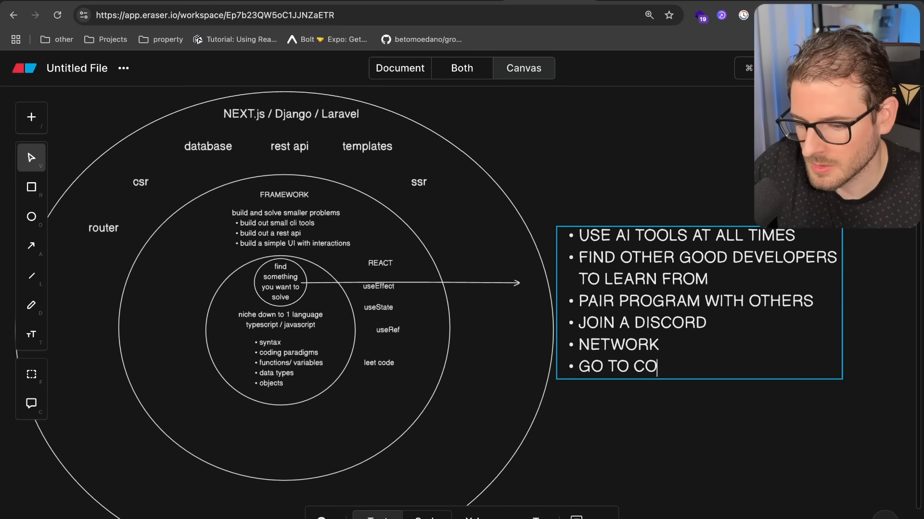
text(LLEGE)
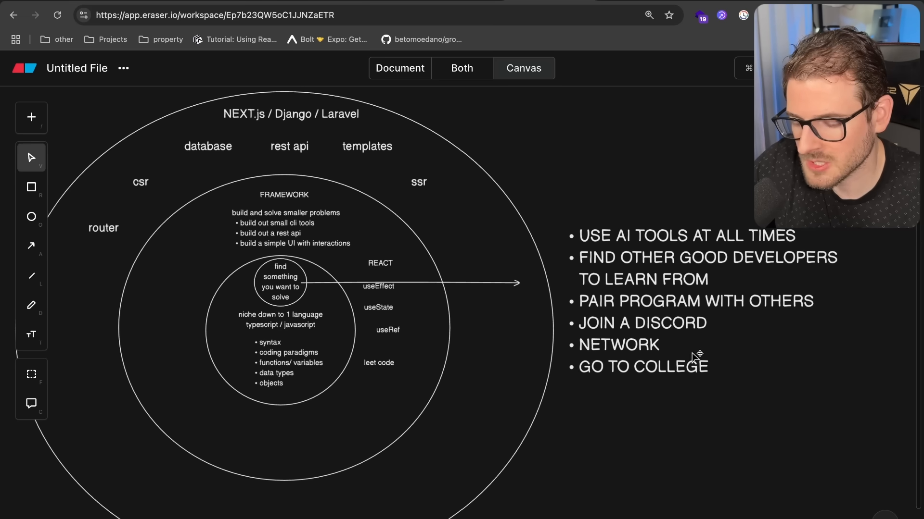
click(695, 355)
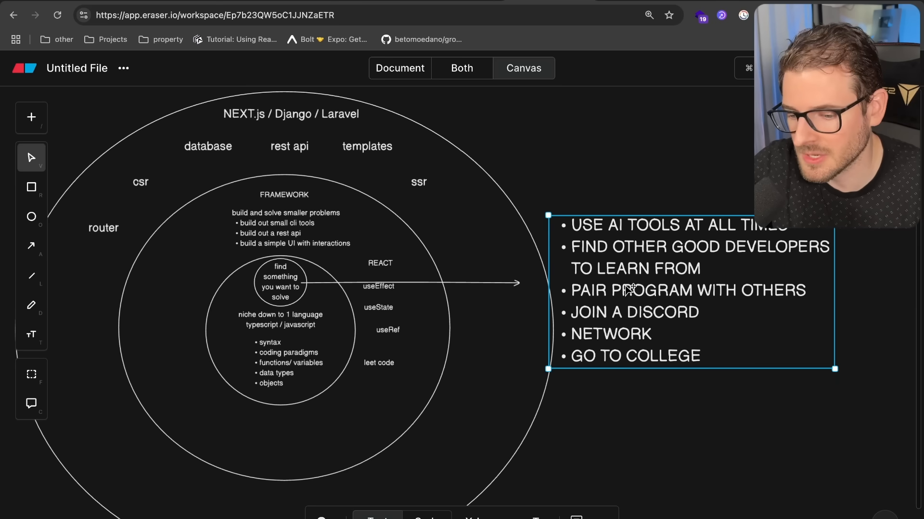
mouse_move(554, 136)
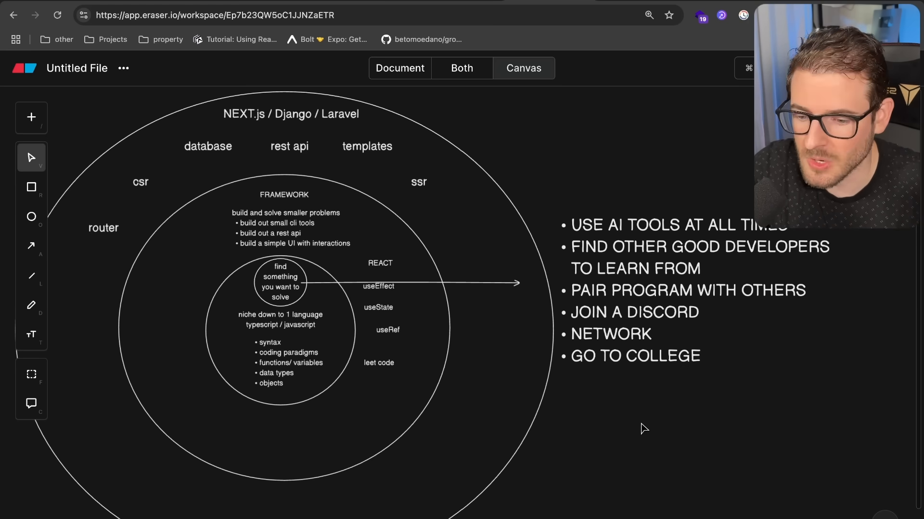
mouse_move(737, 397)
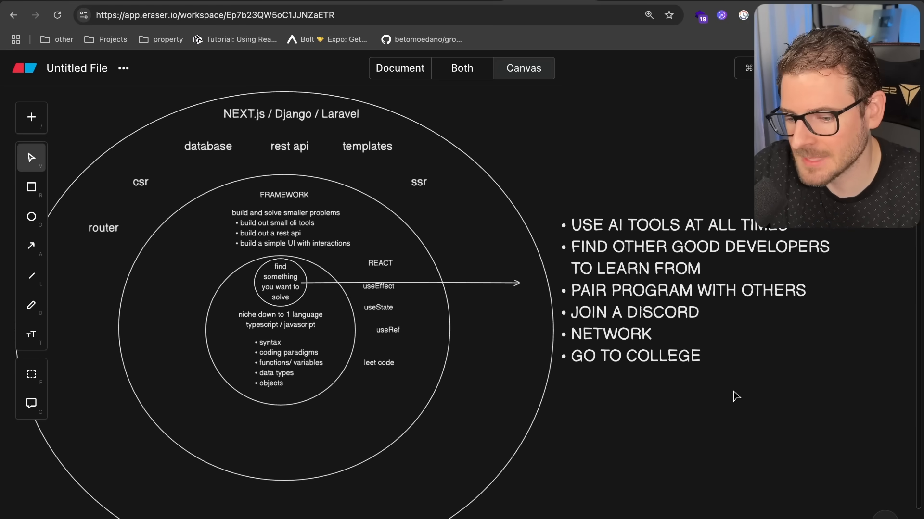
- Change the fifth tip from NETWORK to NETWORKING
click(630, 336)
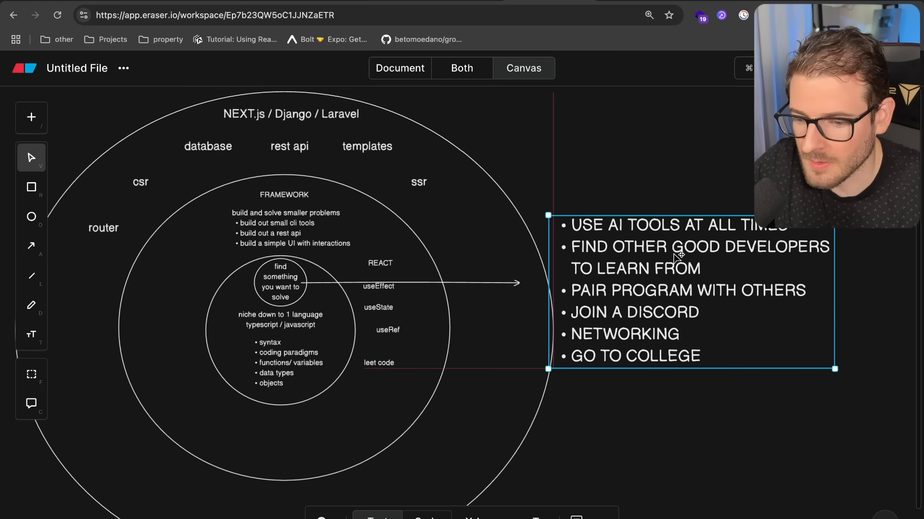
click(656, 174)
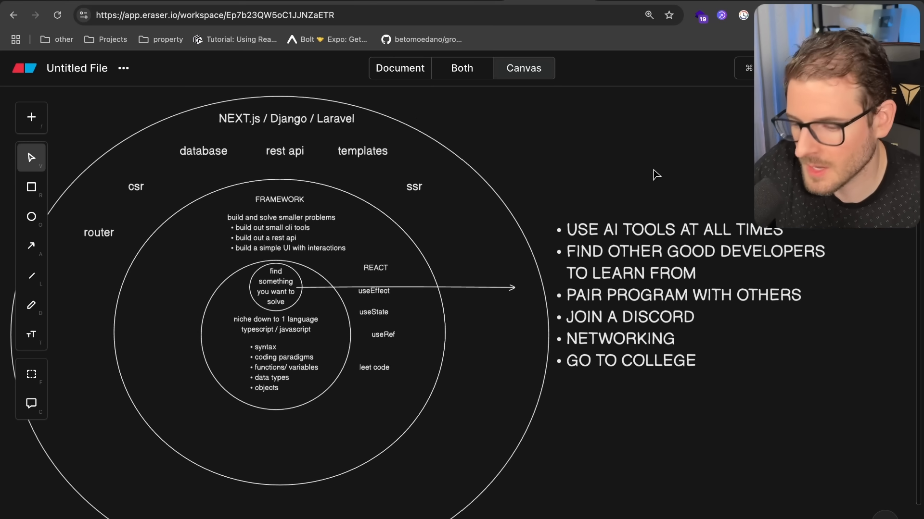
mouse_move(649, 166)
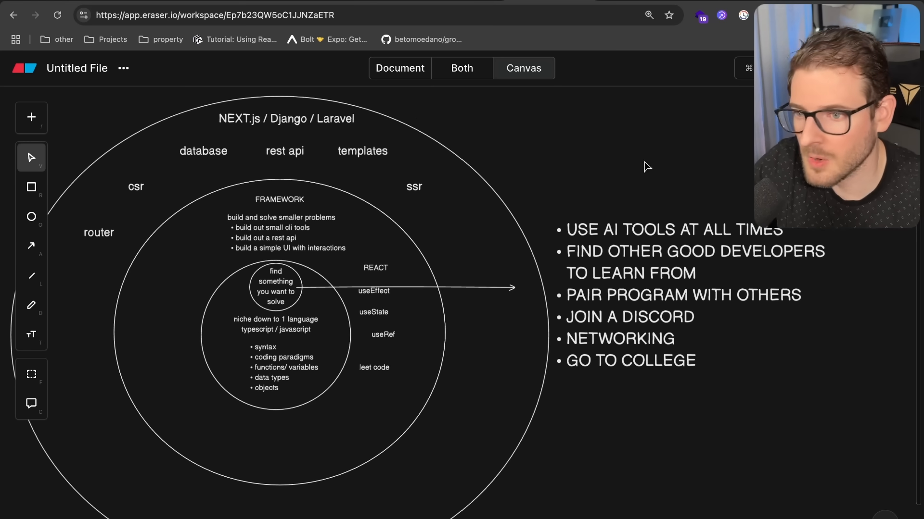